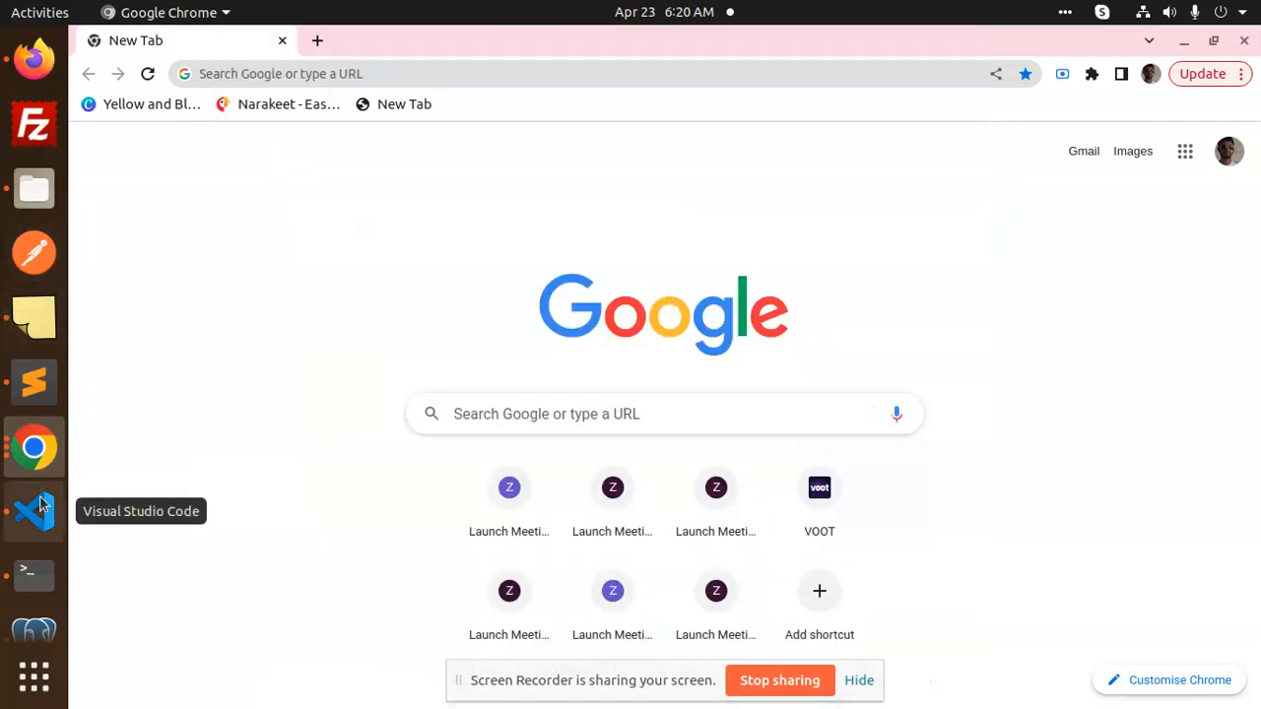
mouse_move(33, 446)
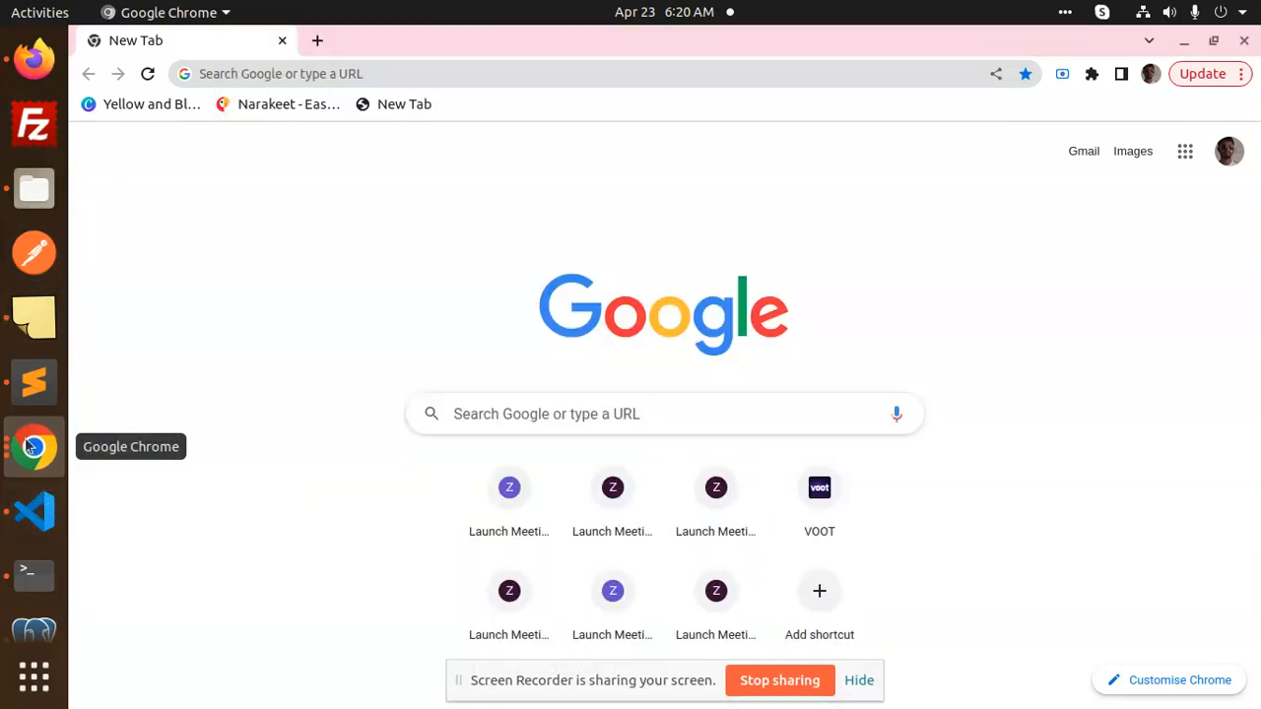
mouse_move(33, 511)
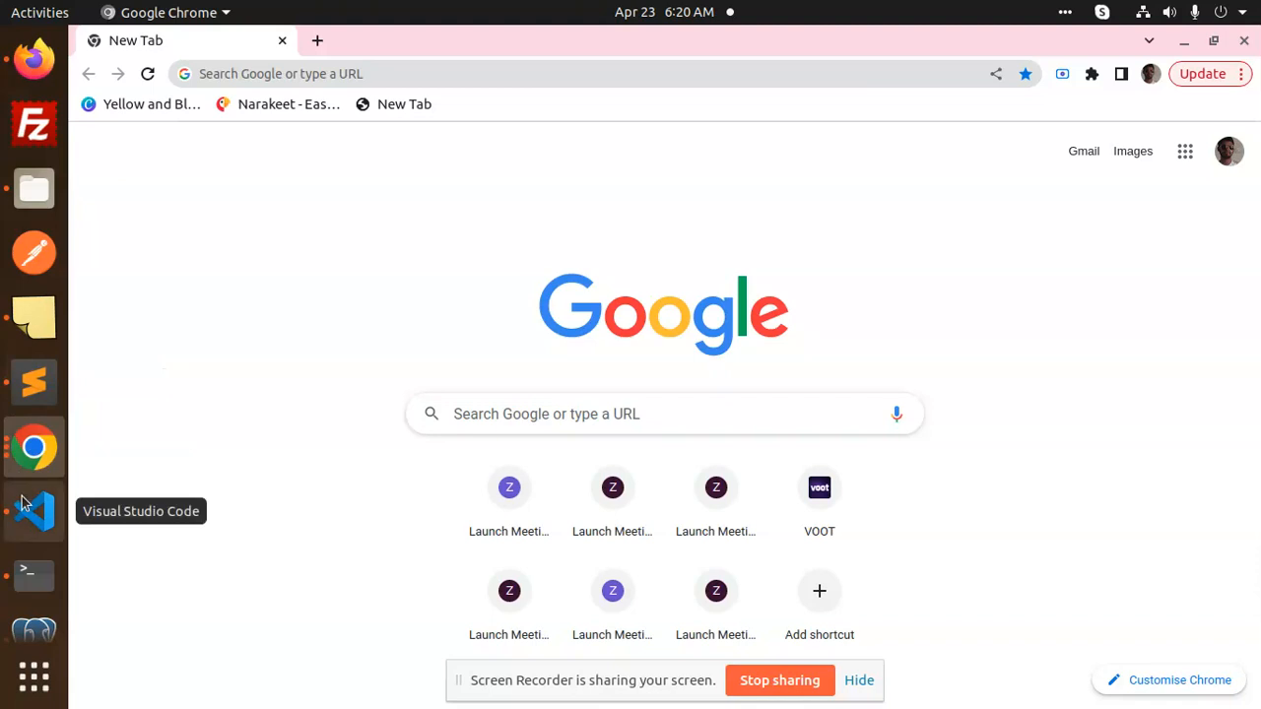
- Switch from Chrome to Visual Studio Code, showing the nodejstutorial project's index.js
left_click(34, 510)
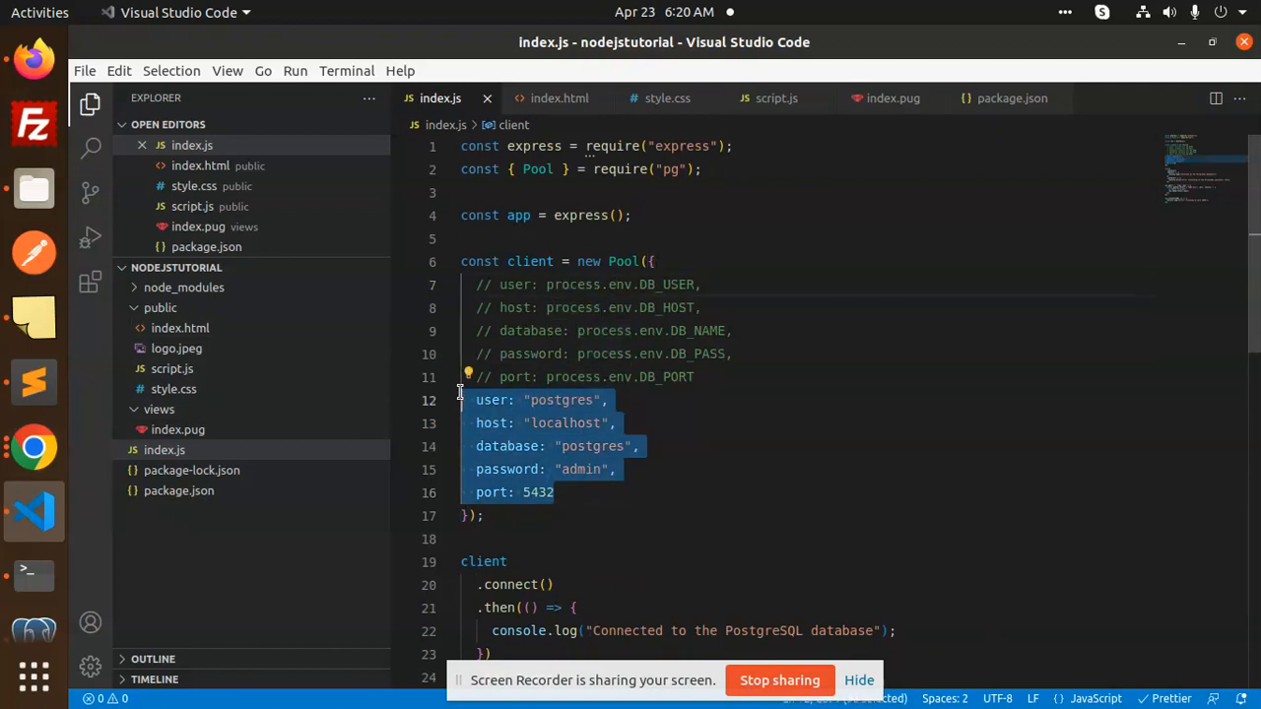
- Toggle comments on the Pool config so it uses process.env instead of hardcoded Postgres values
key("ctrl+/")
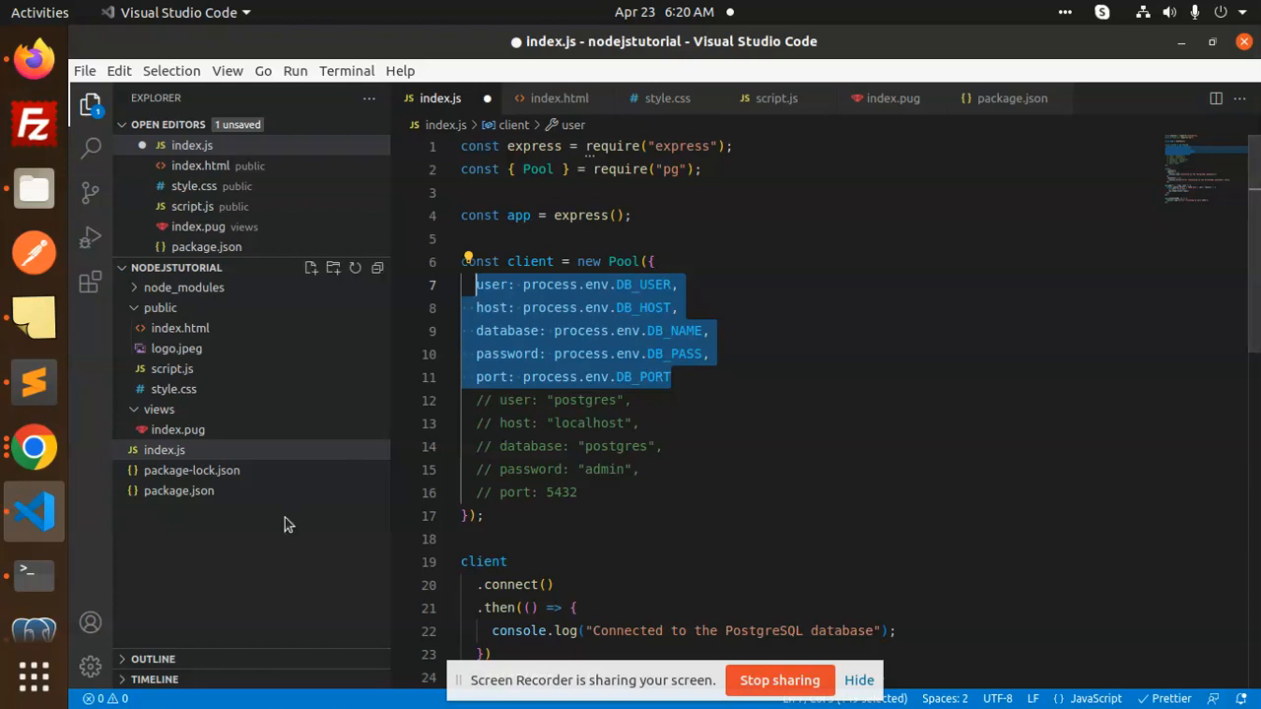
mouse_move(310, 268)
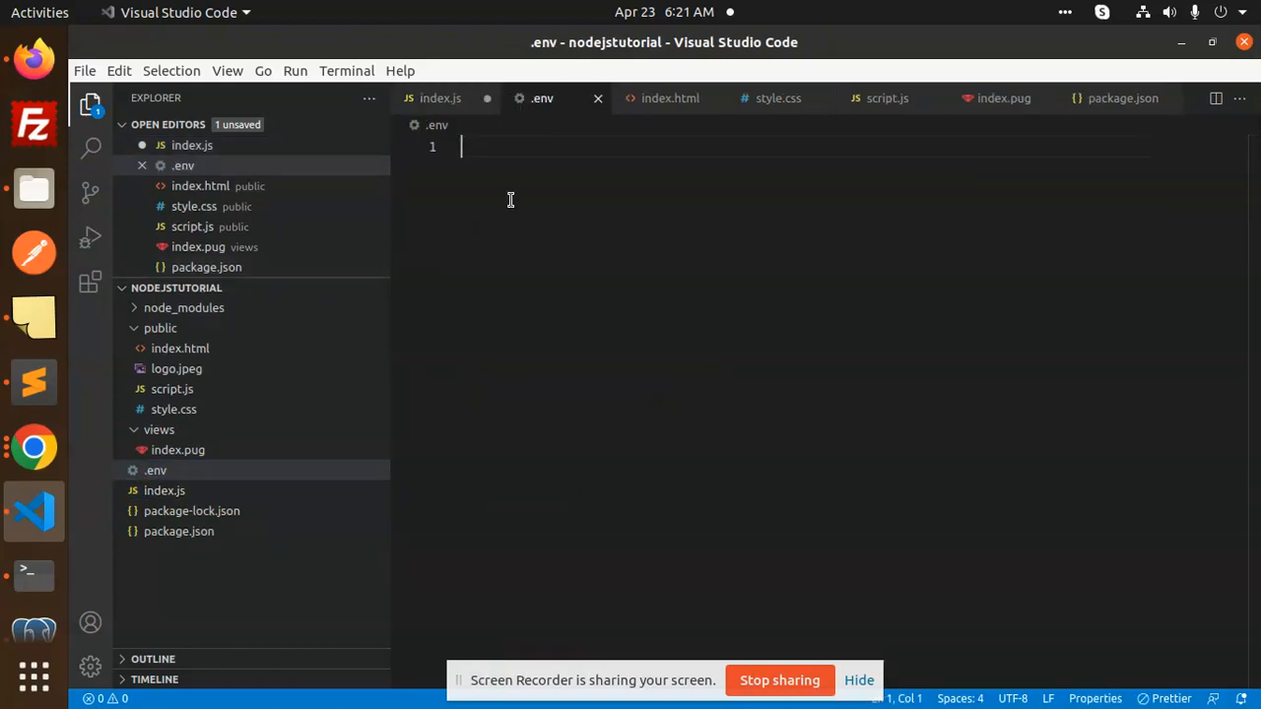
- Copy DB_USER, DB_HOST, DB_NAME, DB_PASS and DB_PORT from index.js onto separate .env lines
left_click(440, 98)
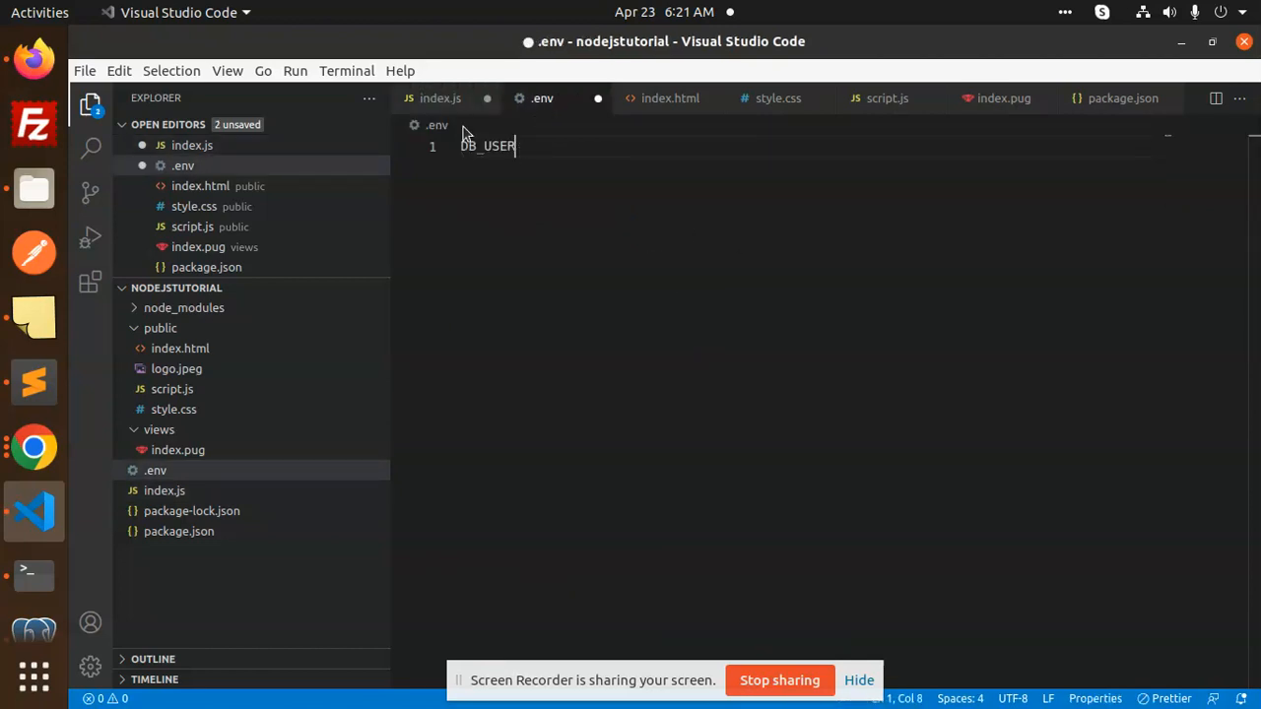
left_click(441, 97)
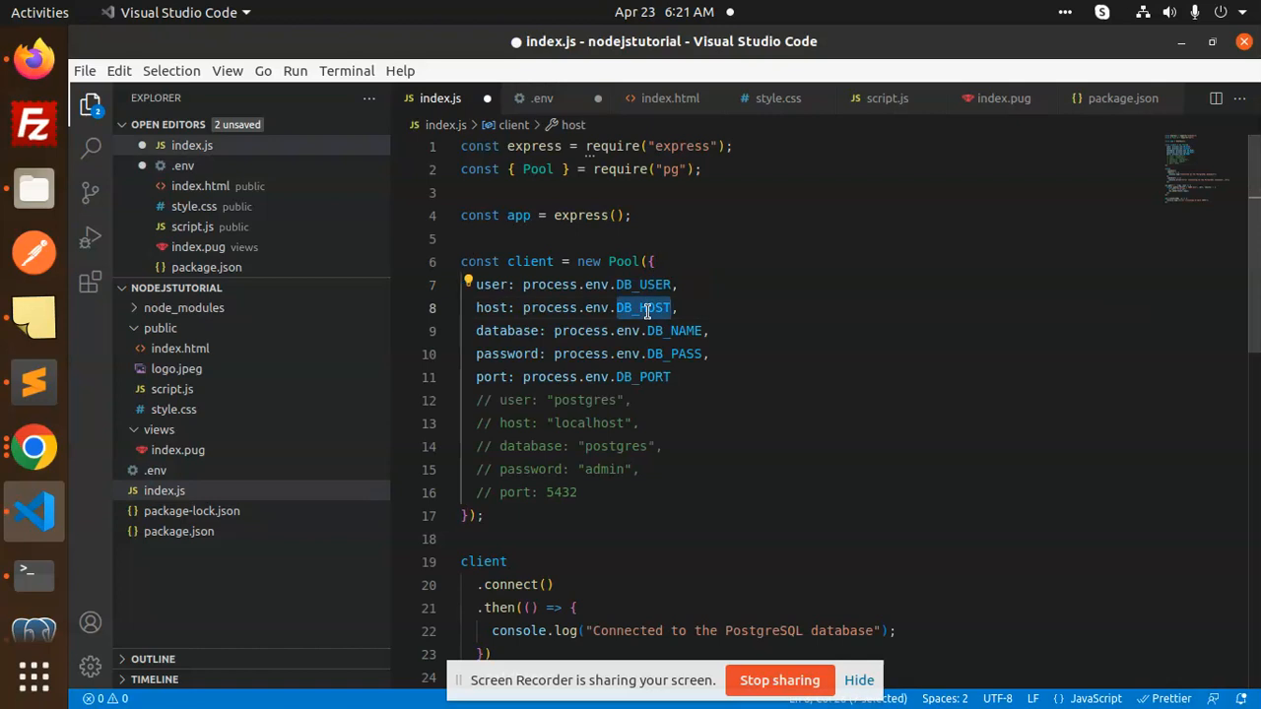
left_click(542, 97)
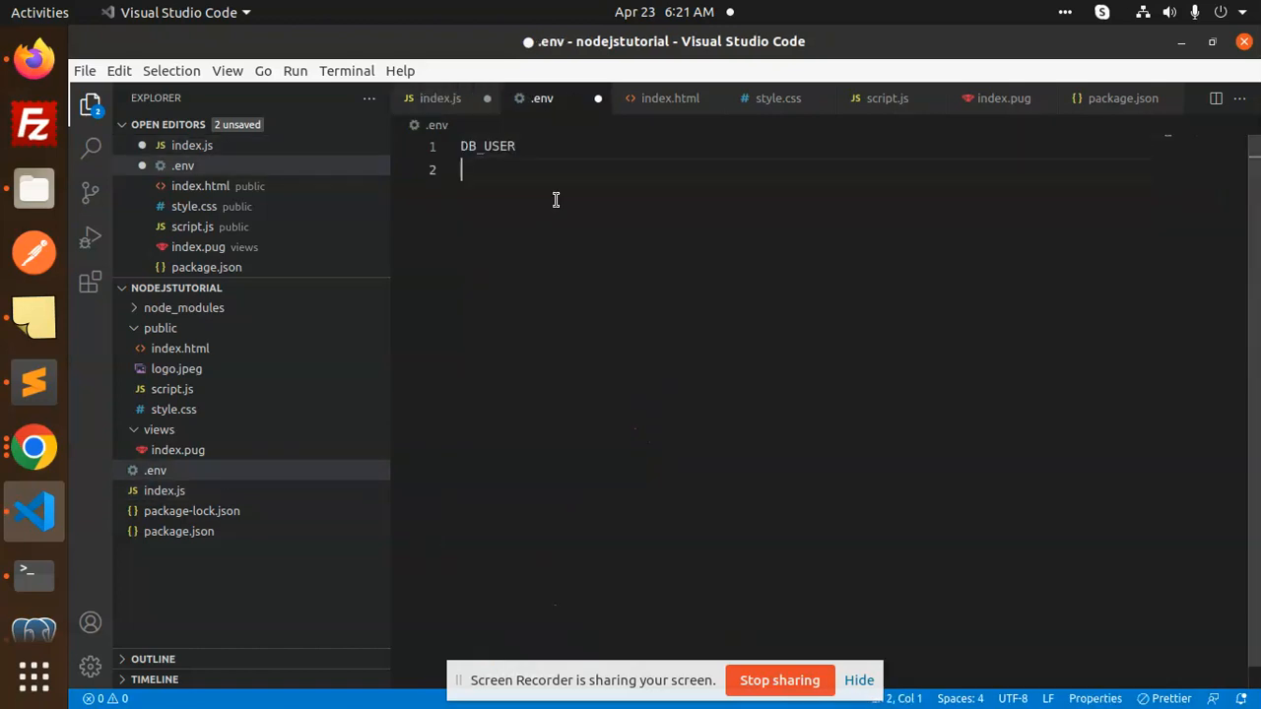
left_click(440, 97)
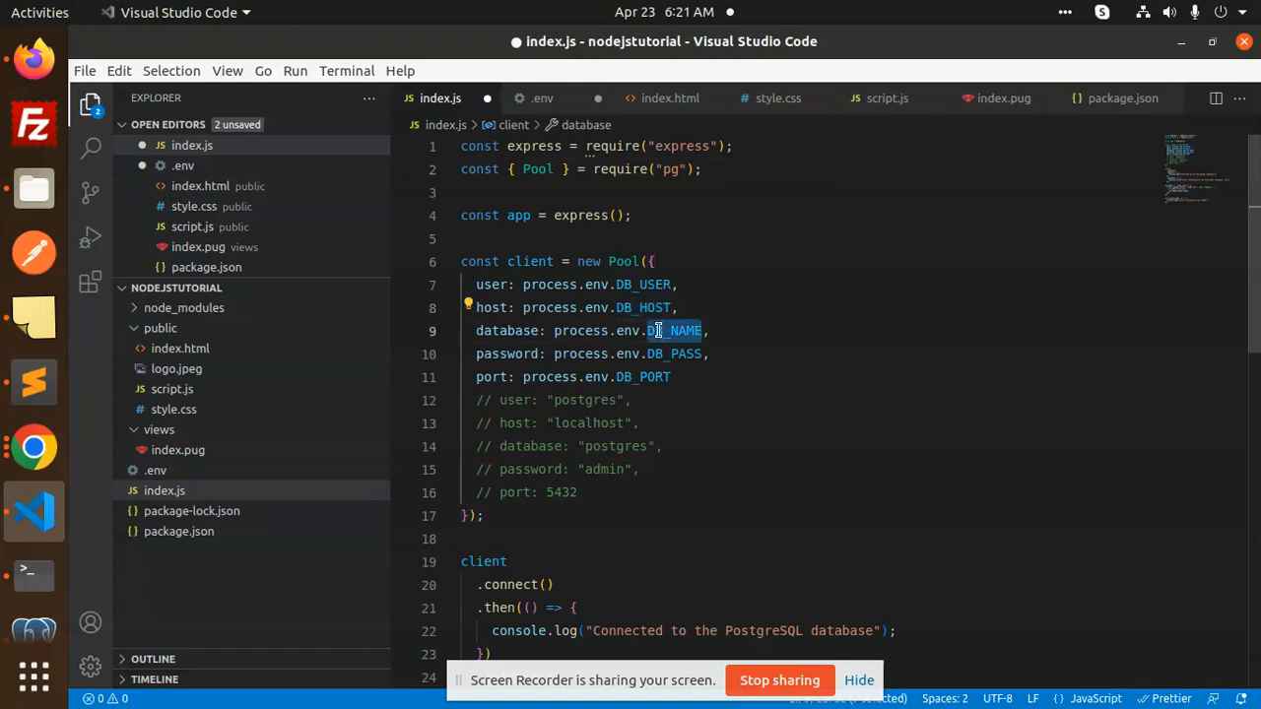
left_click(542, 97)
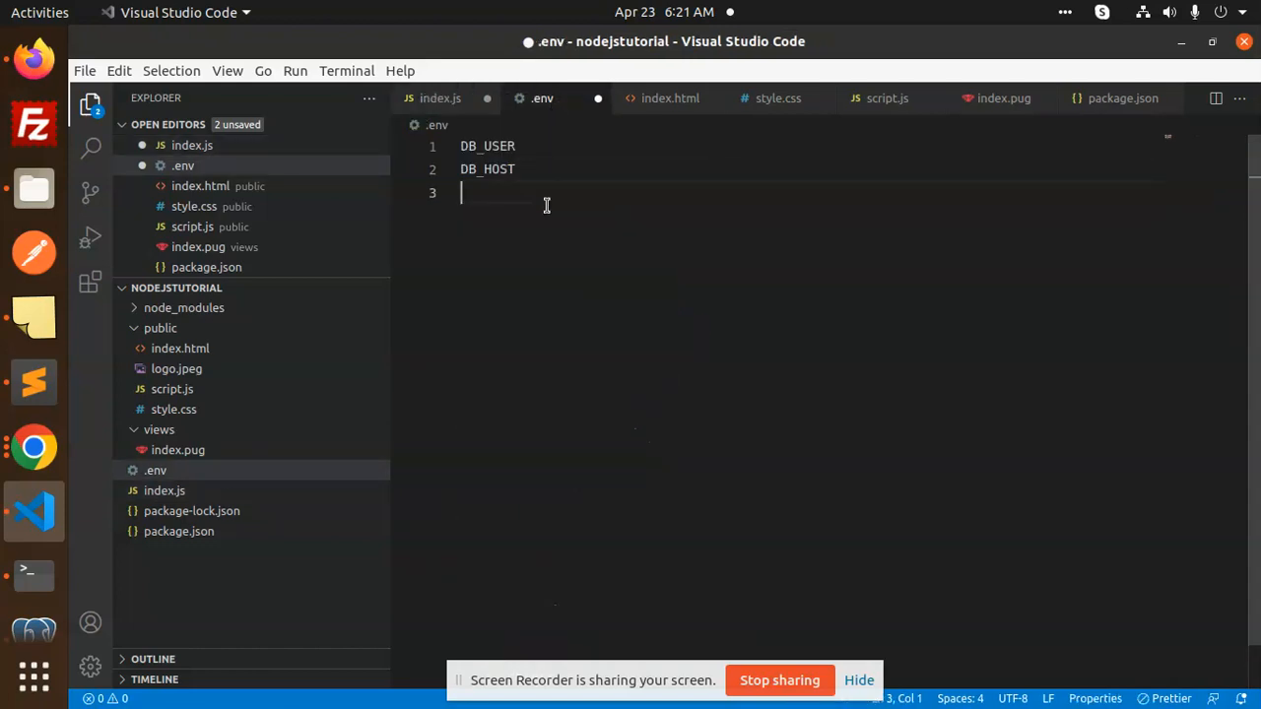
left_click(440, 98)
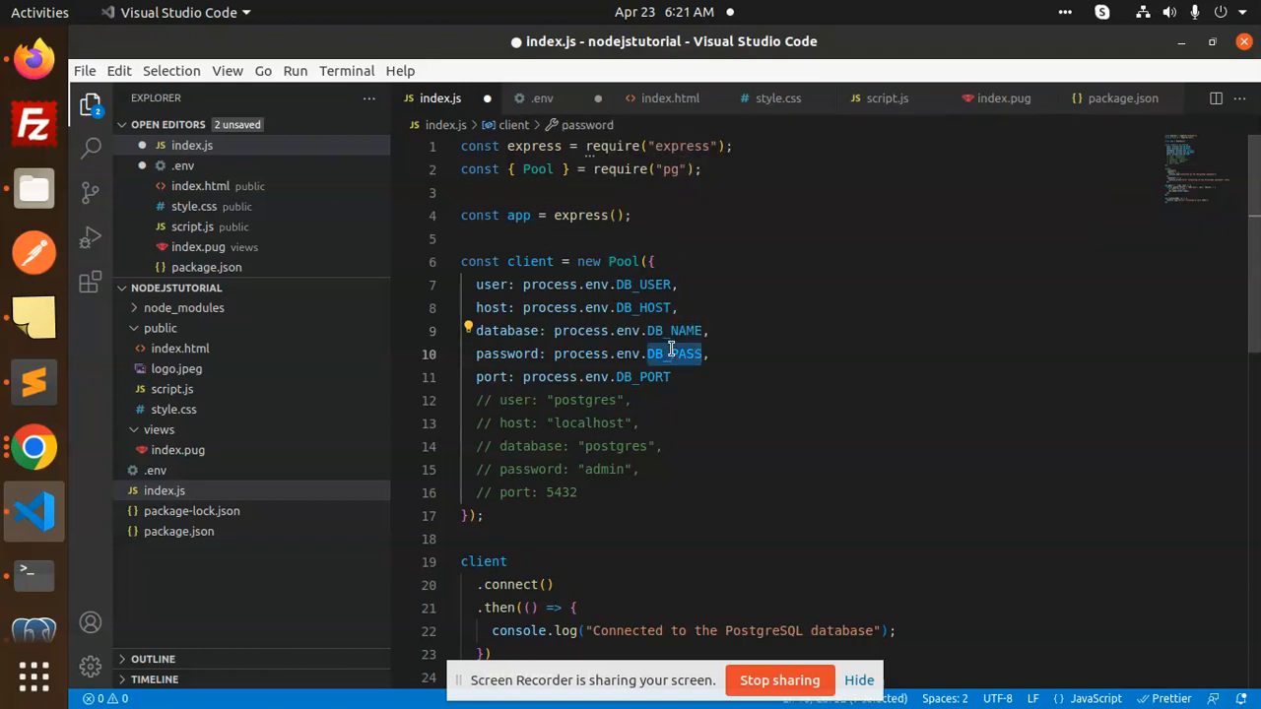
left_click(541, 98)
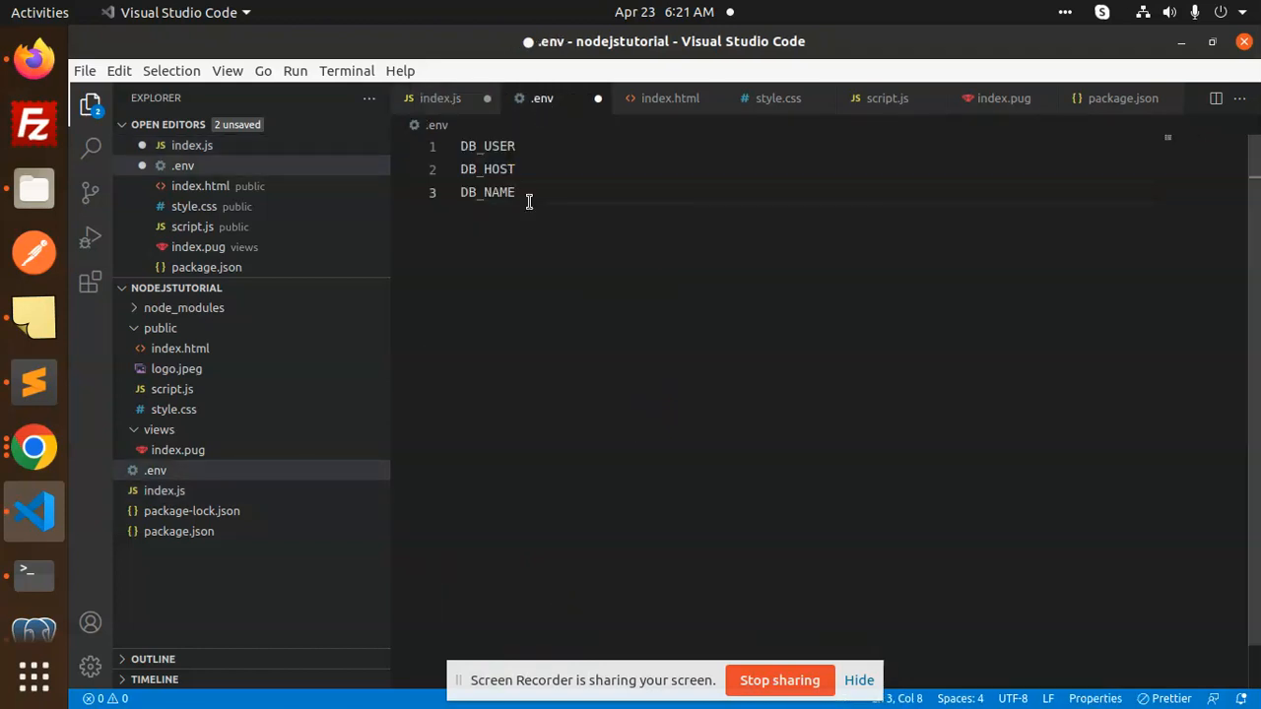
type("DB_PASS")
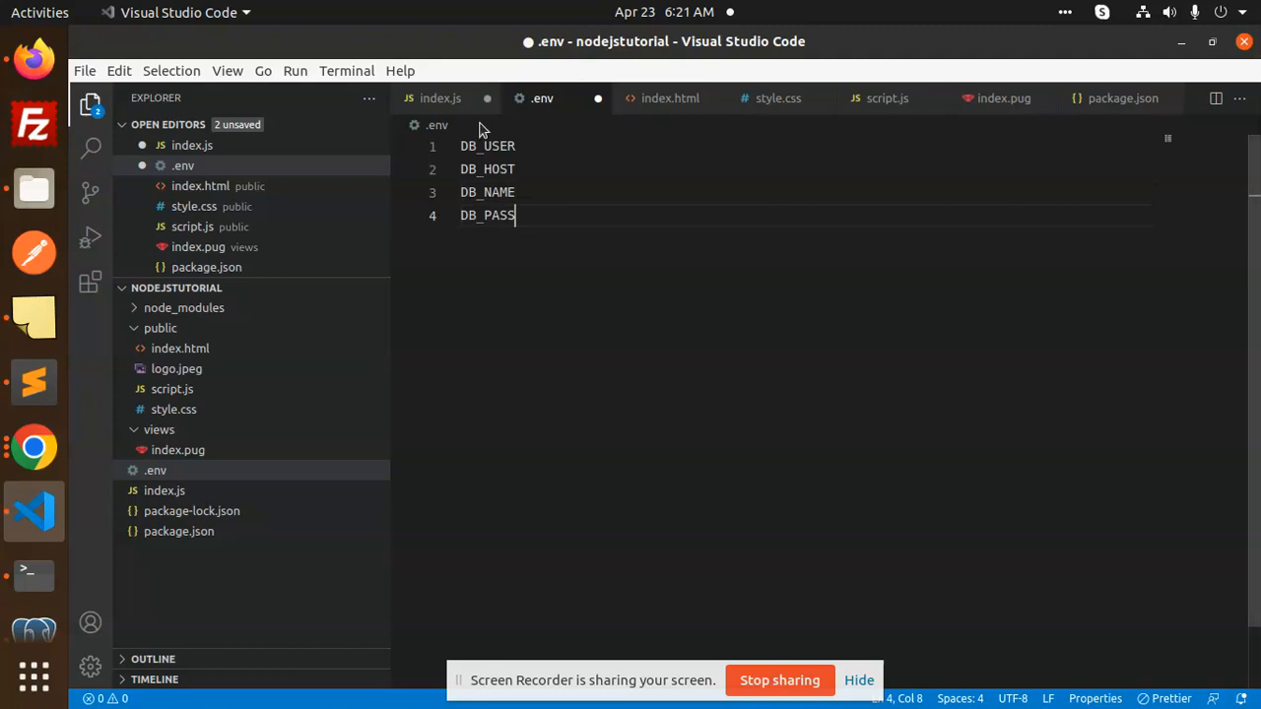
left_click(441, 98)
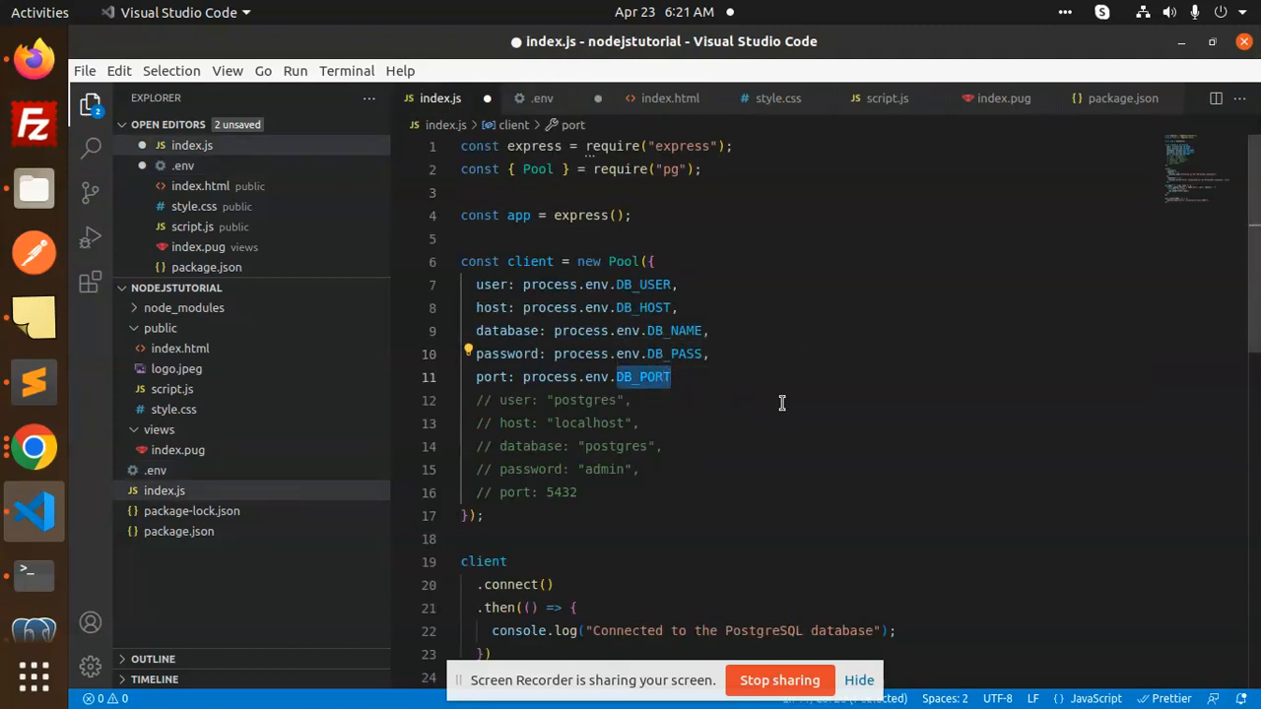
left_click(541, 97)
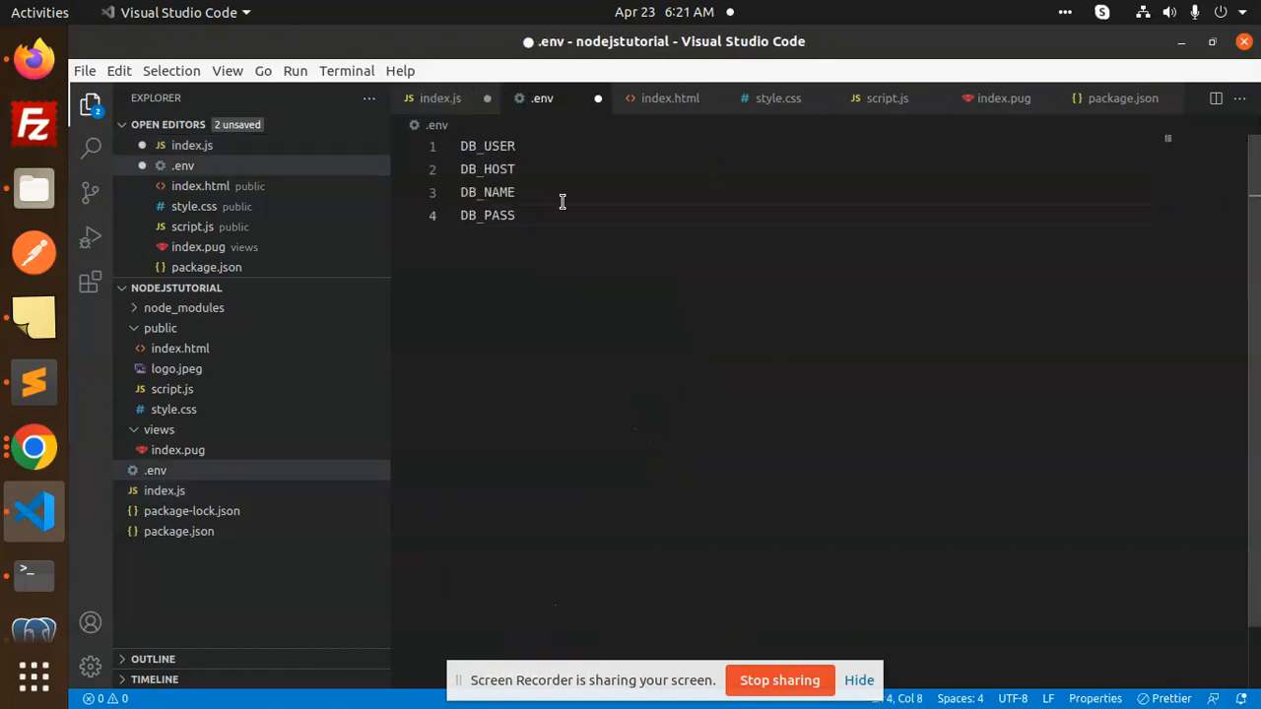
type("DB_PORT")
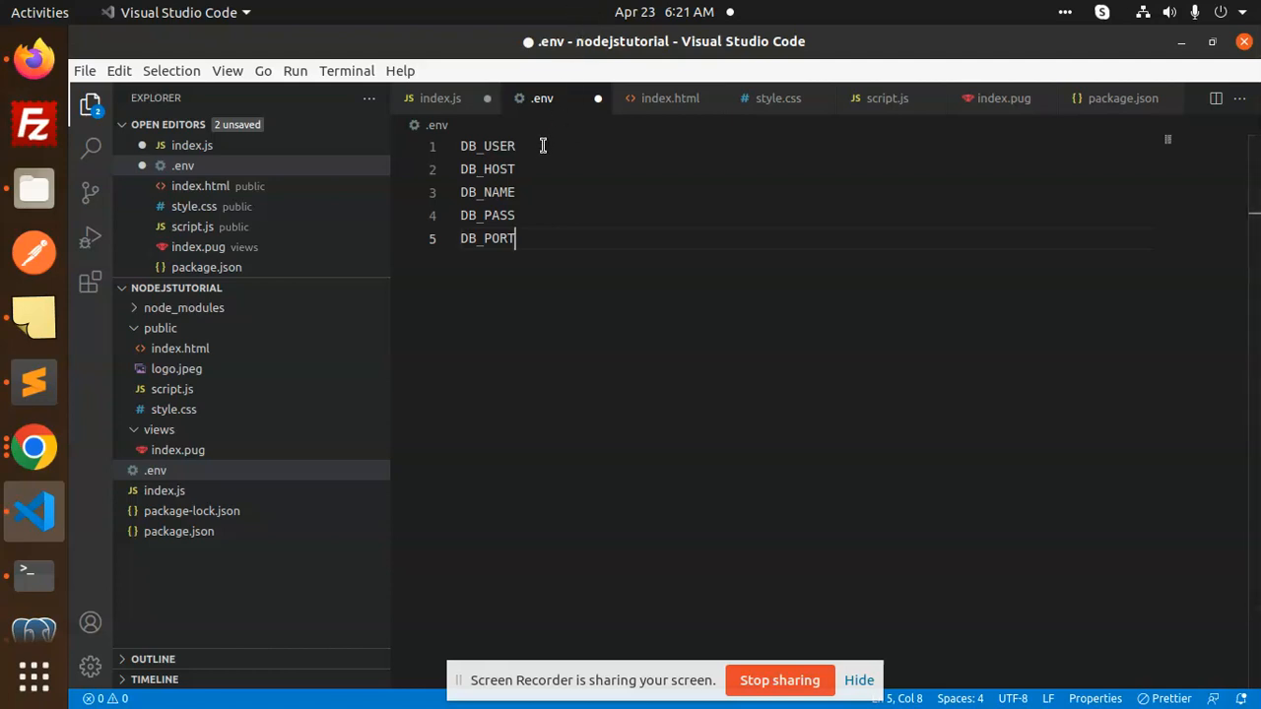
mouse_move(764, 291)
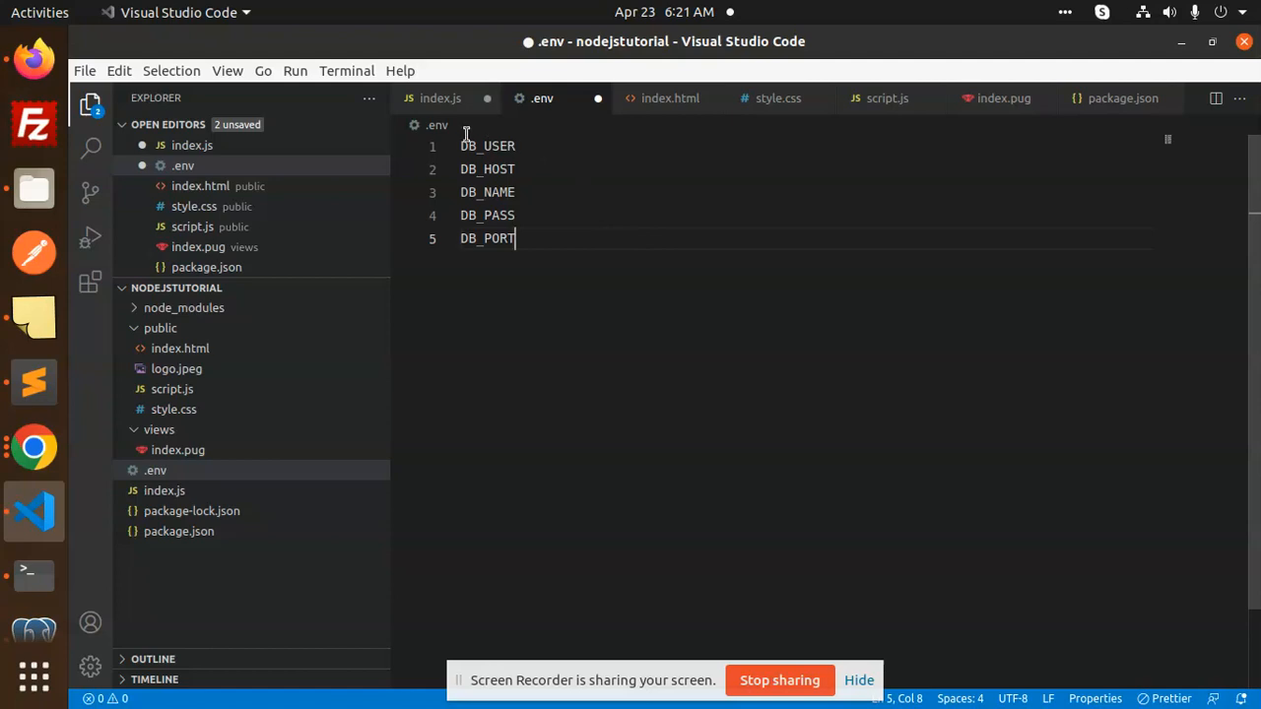
left_click(440, 97)
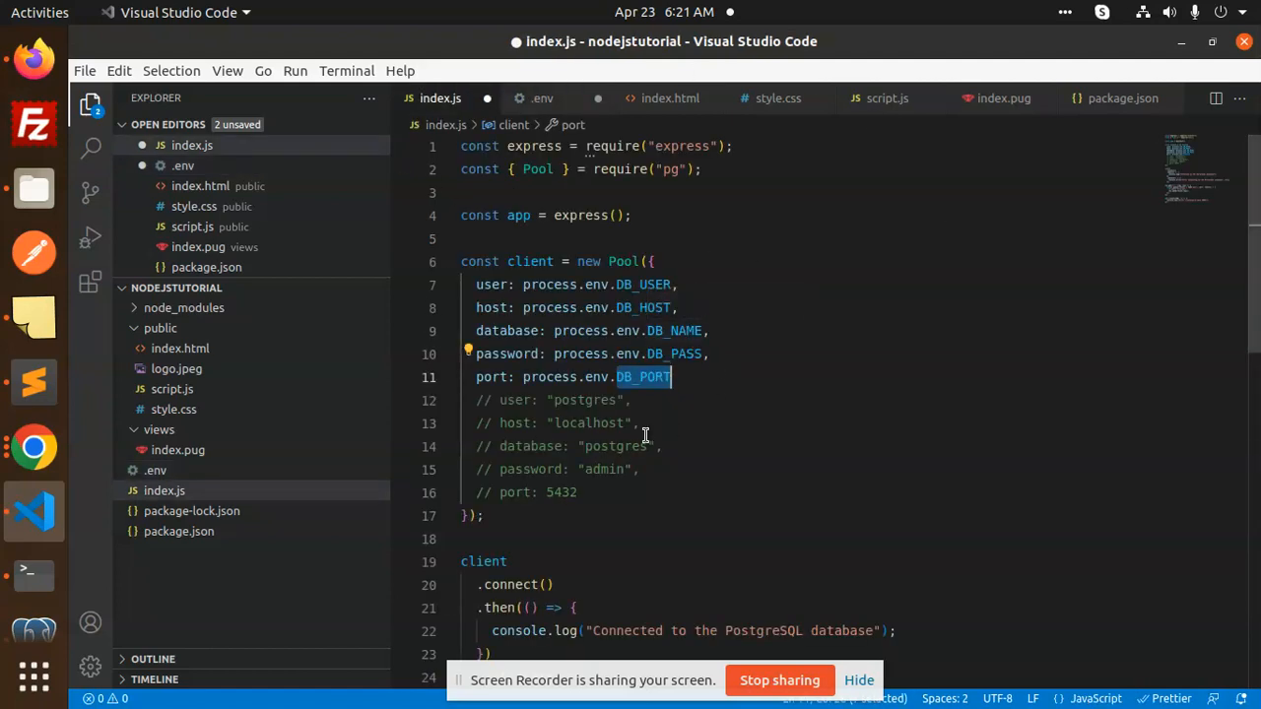
- Fill the first .env variables with the old index.js values localhost and postgres
left_click(541, 98)
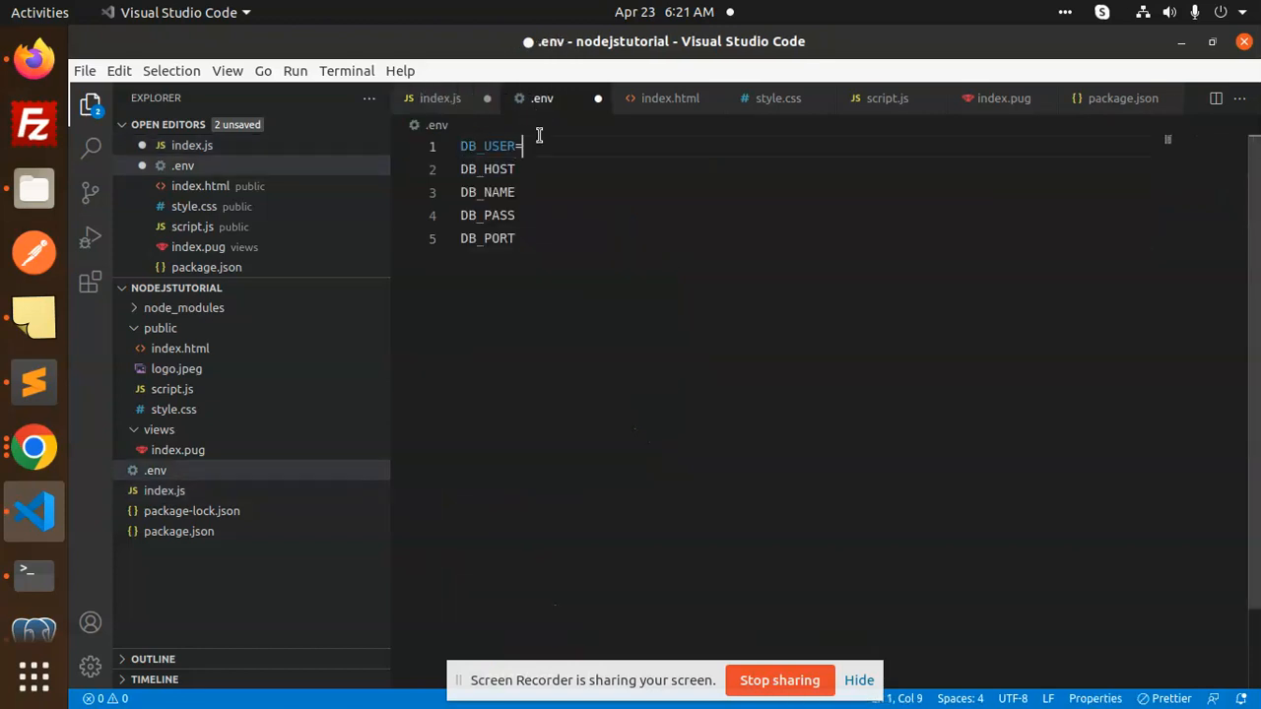
left_click(440, 98)
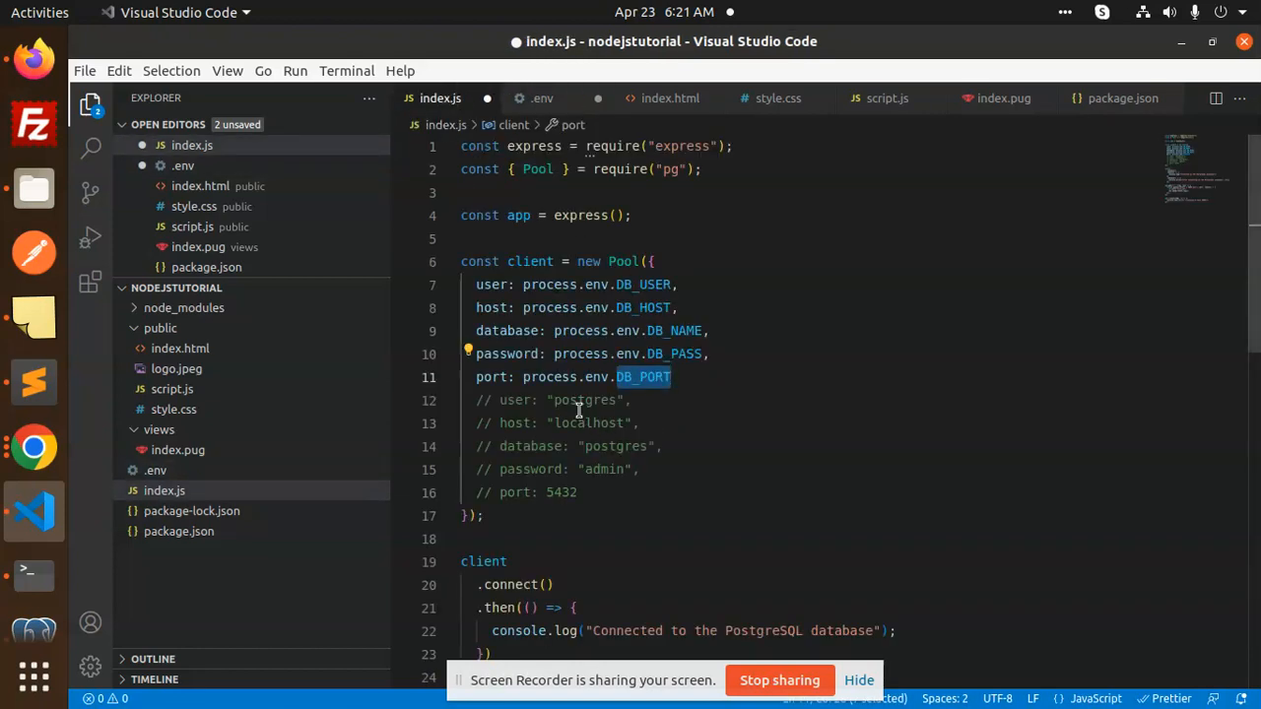
double_click(584, 400)
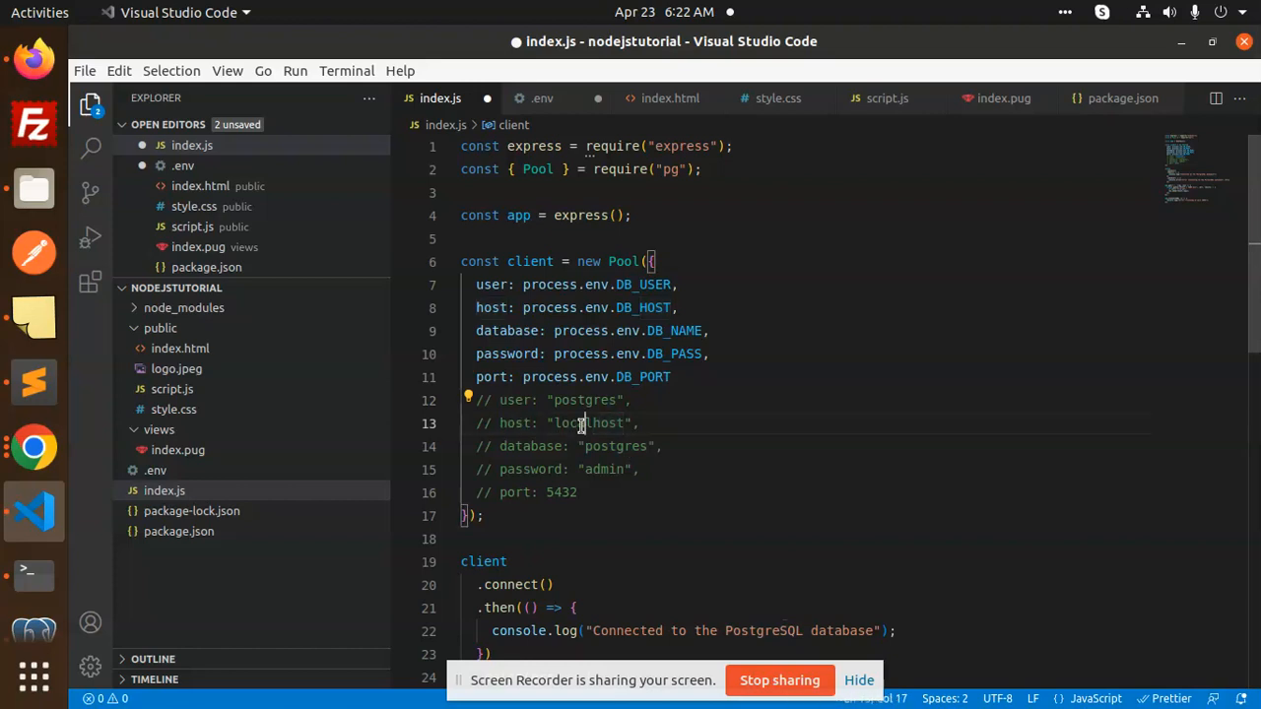
left_click(542, 97)
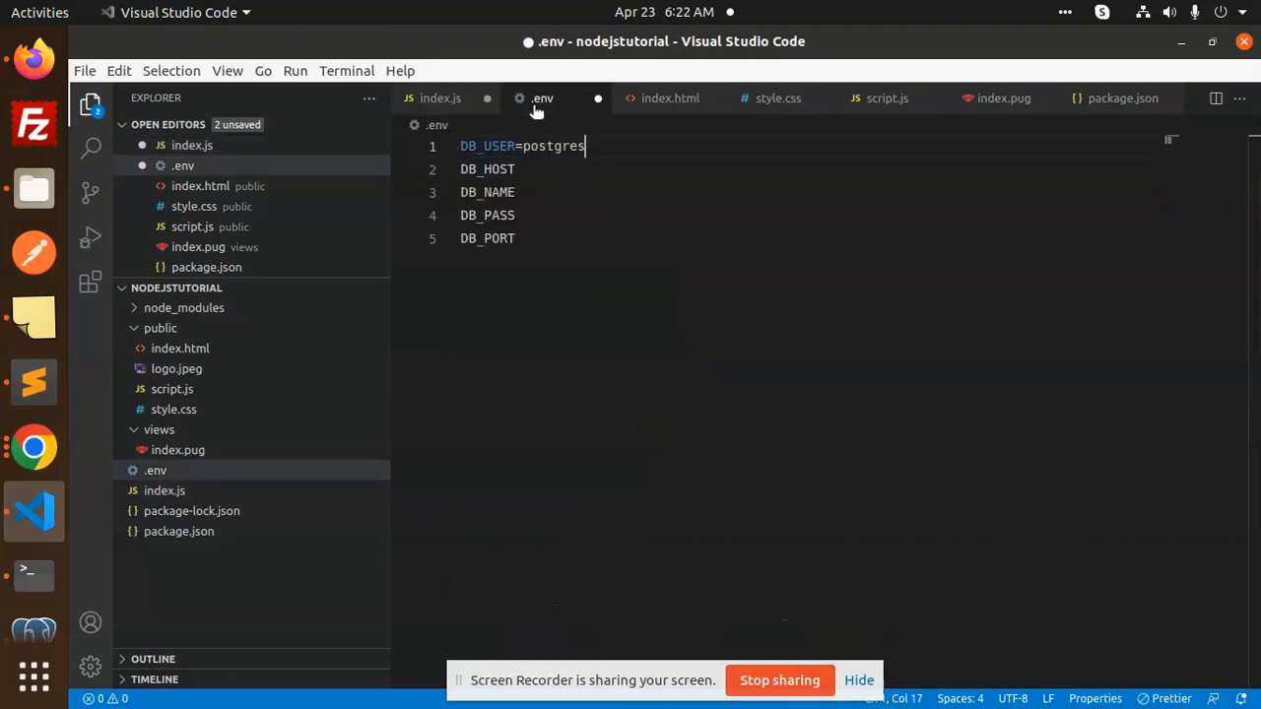
type("=localhost")
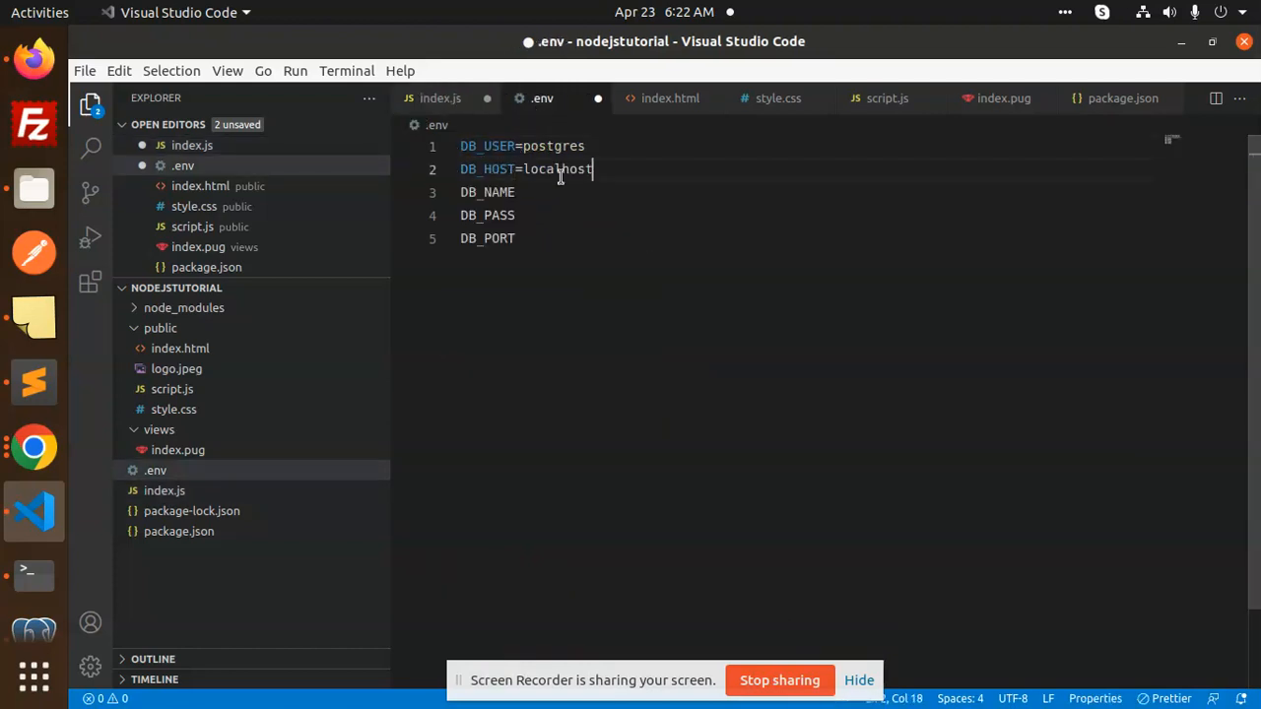
left_click(441, 97)
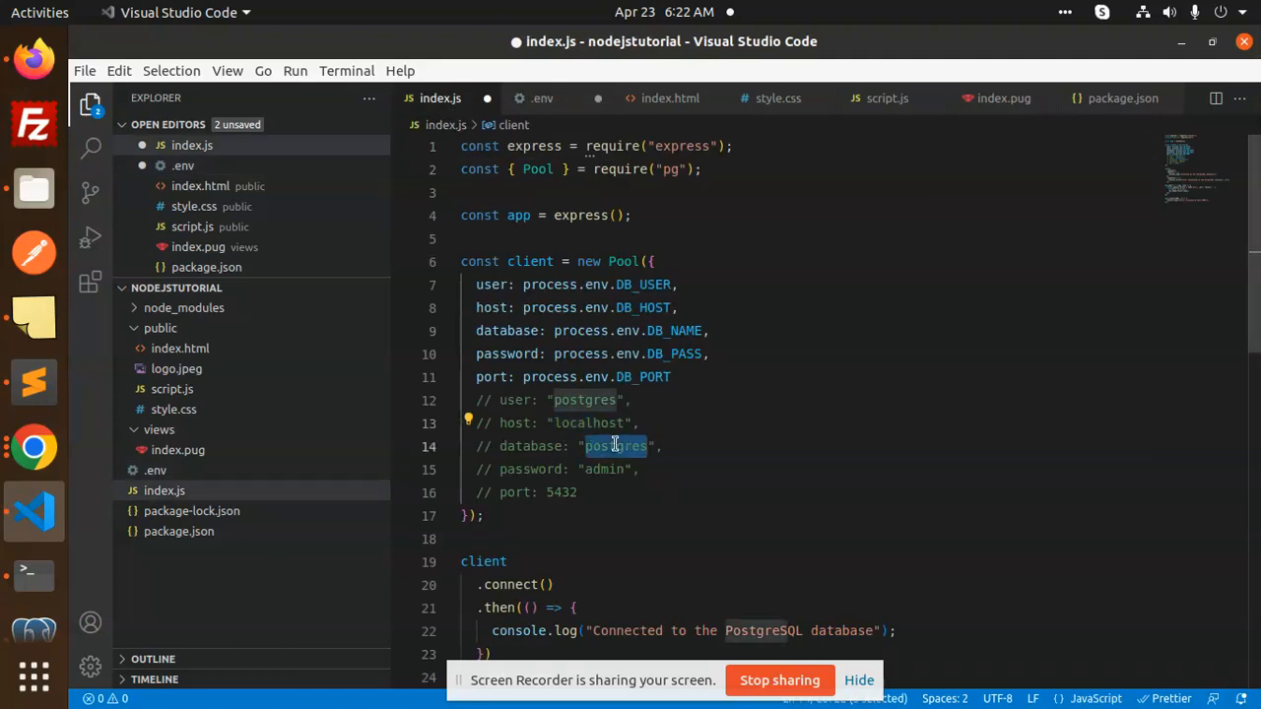
left_click(541, 97)
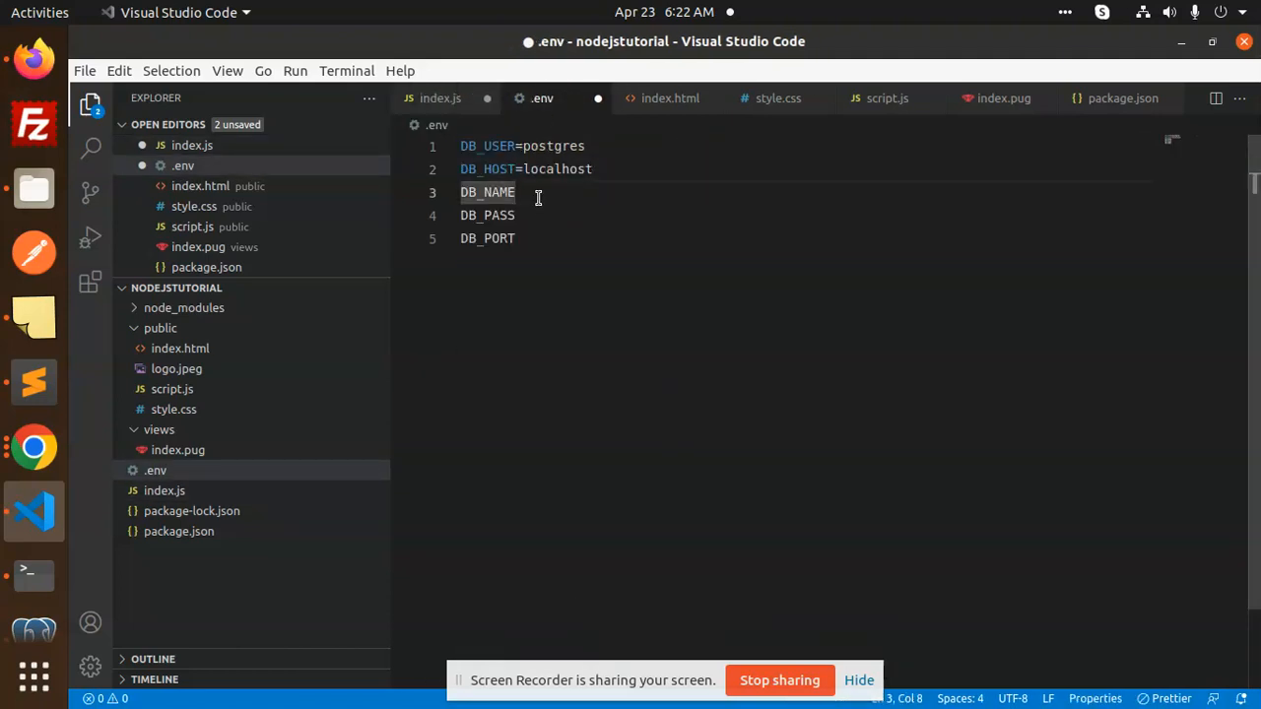
type("=postgres")
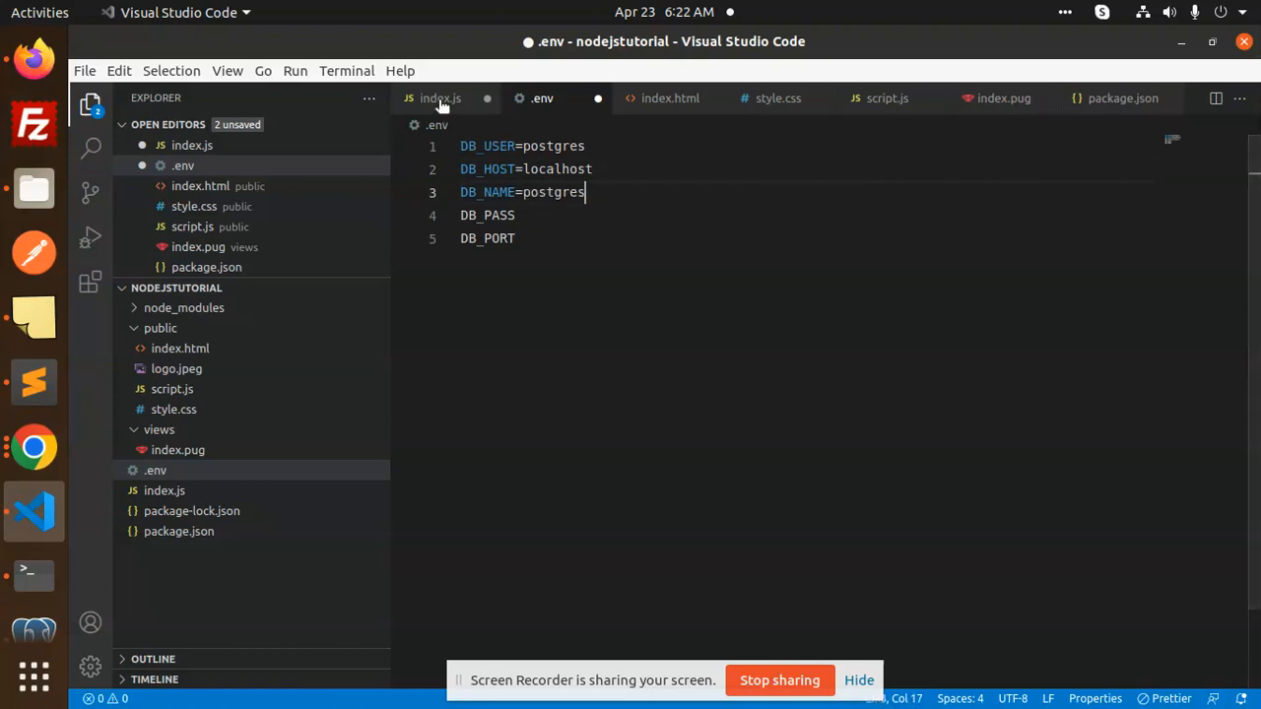
left_click(441, 97)
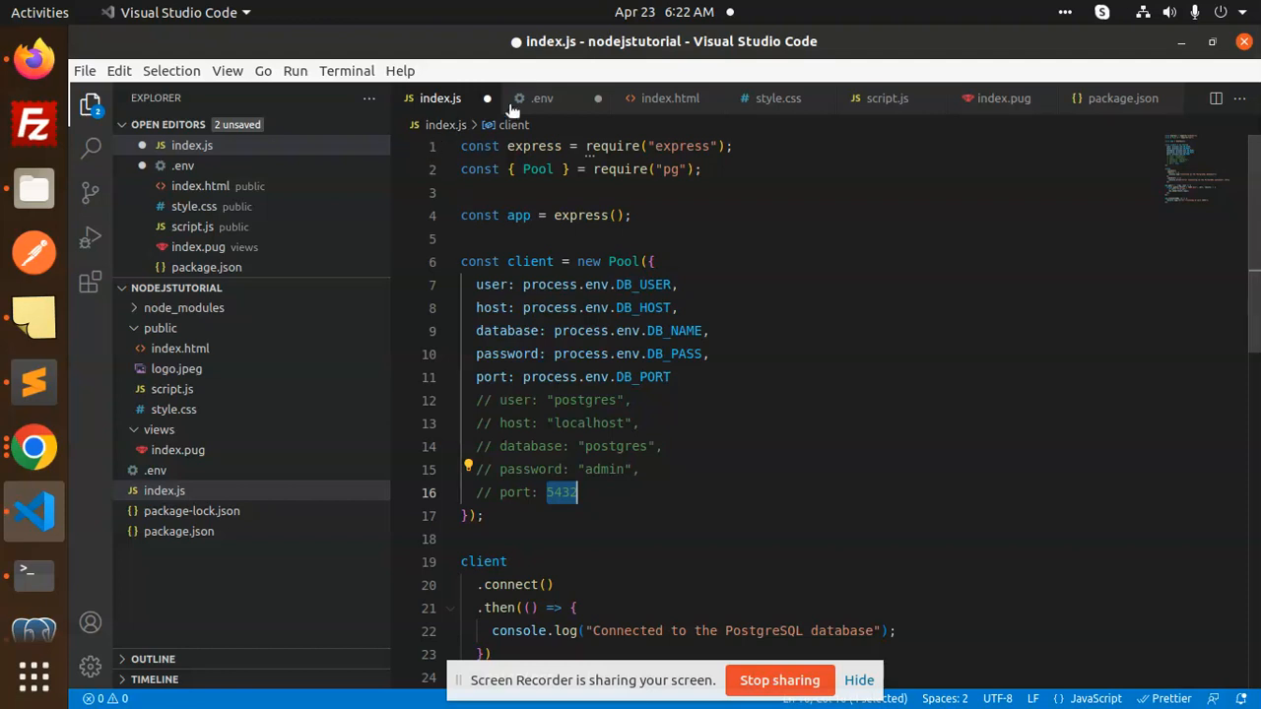
left_click(541, 98)
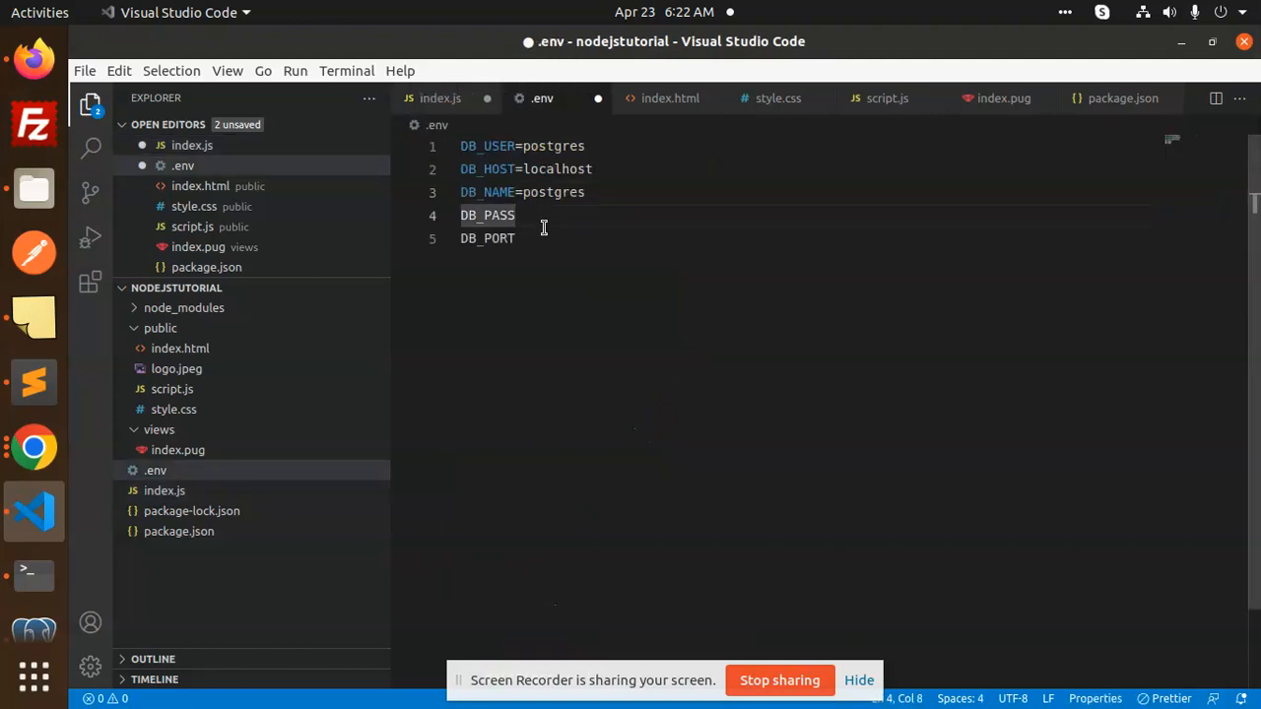
type("=5432")
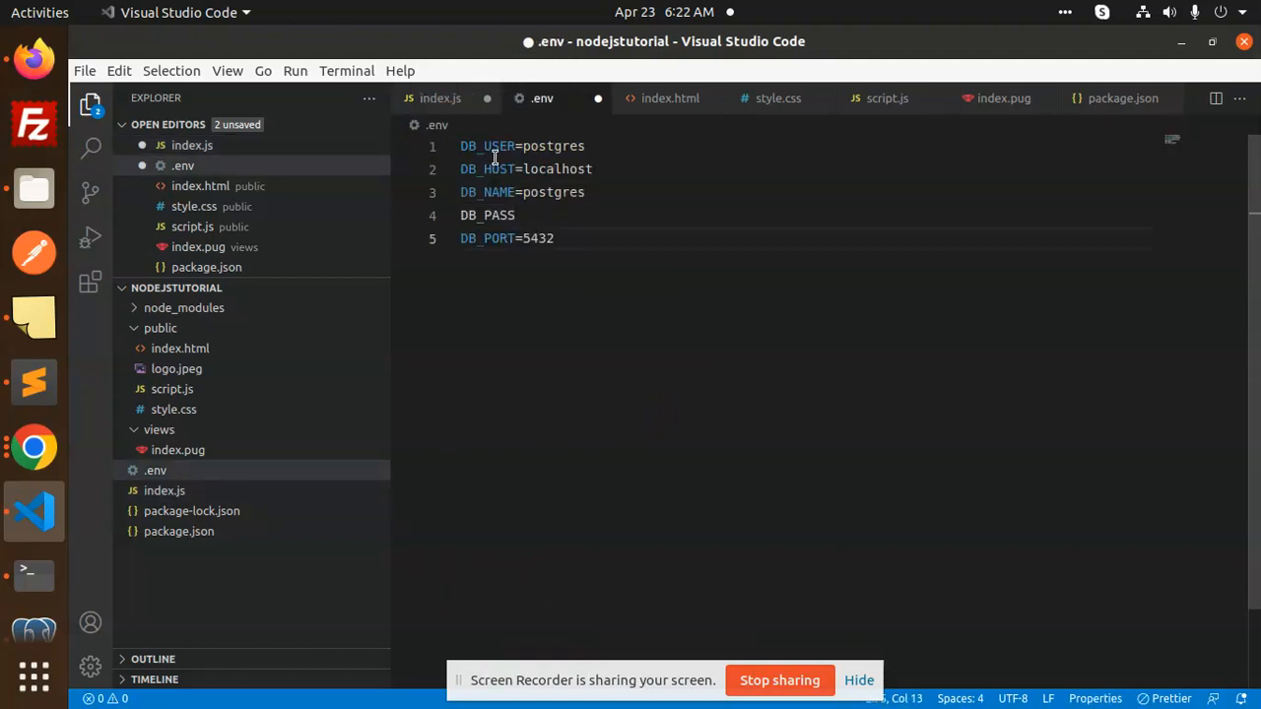
left_click(440, 97)
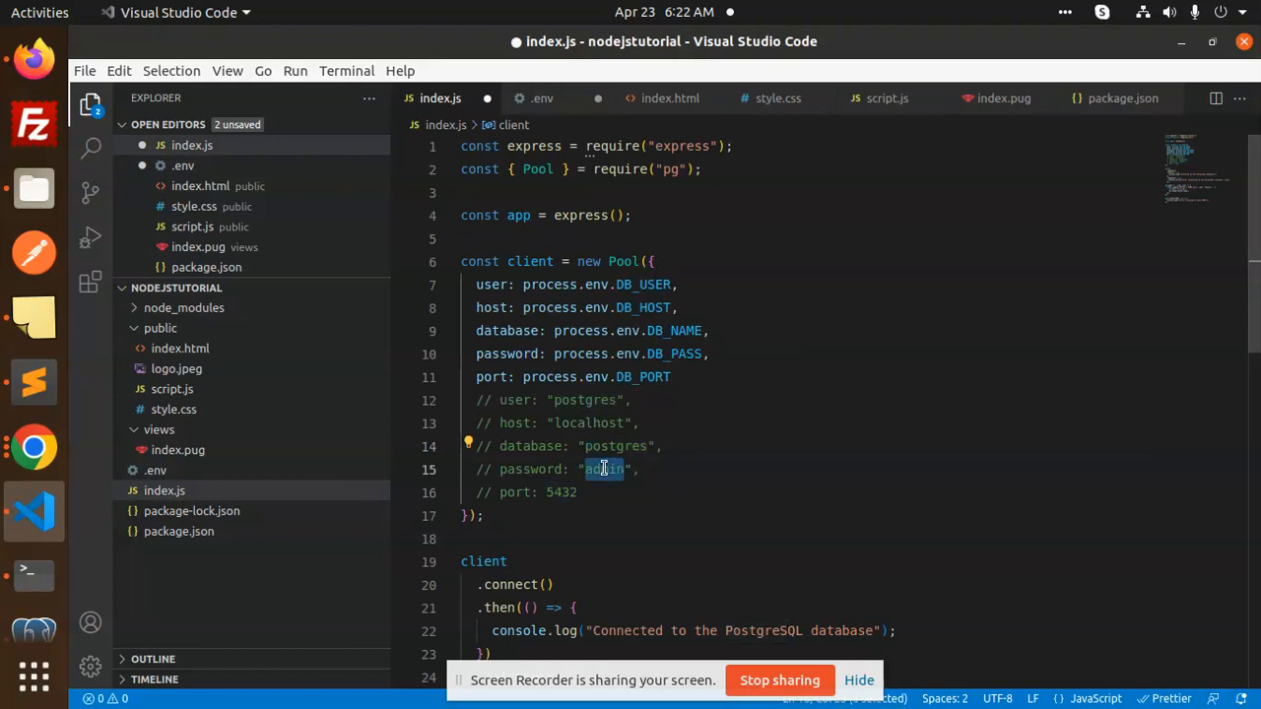
left_click(540, 98)
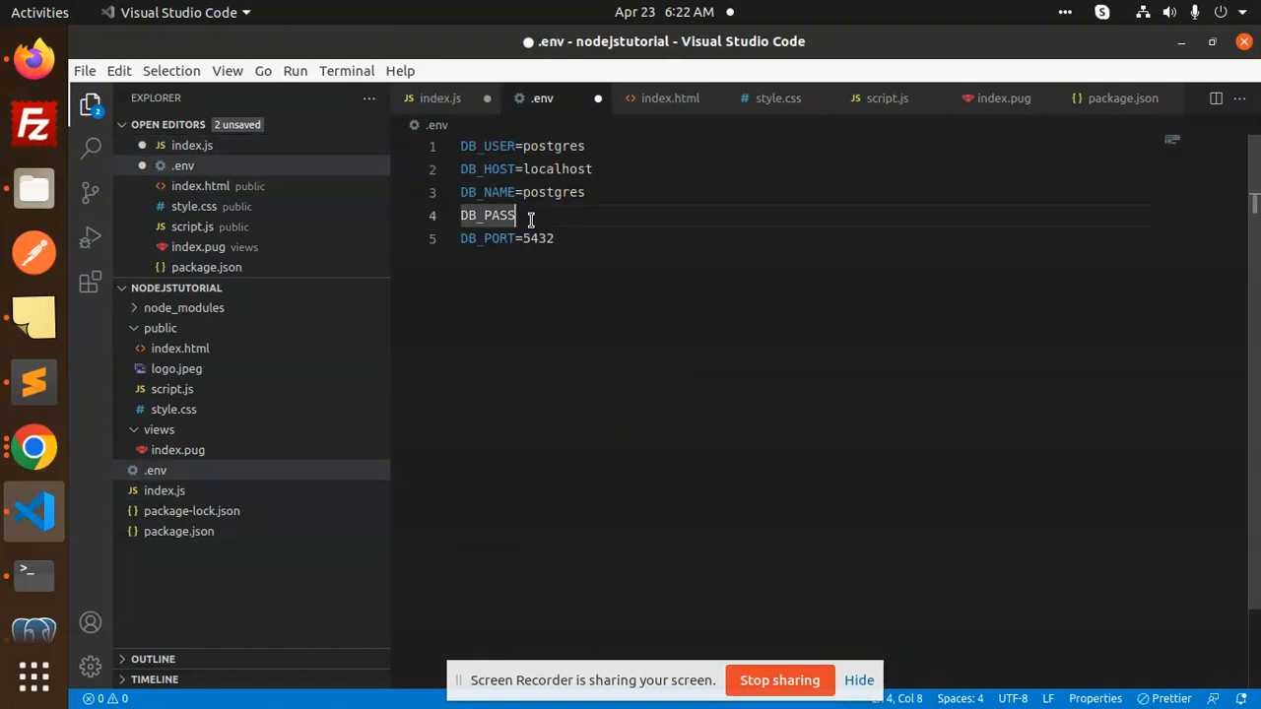
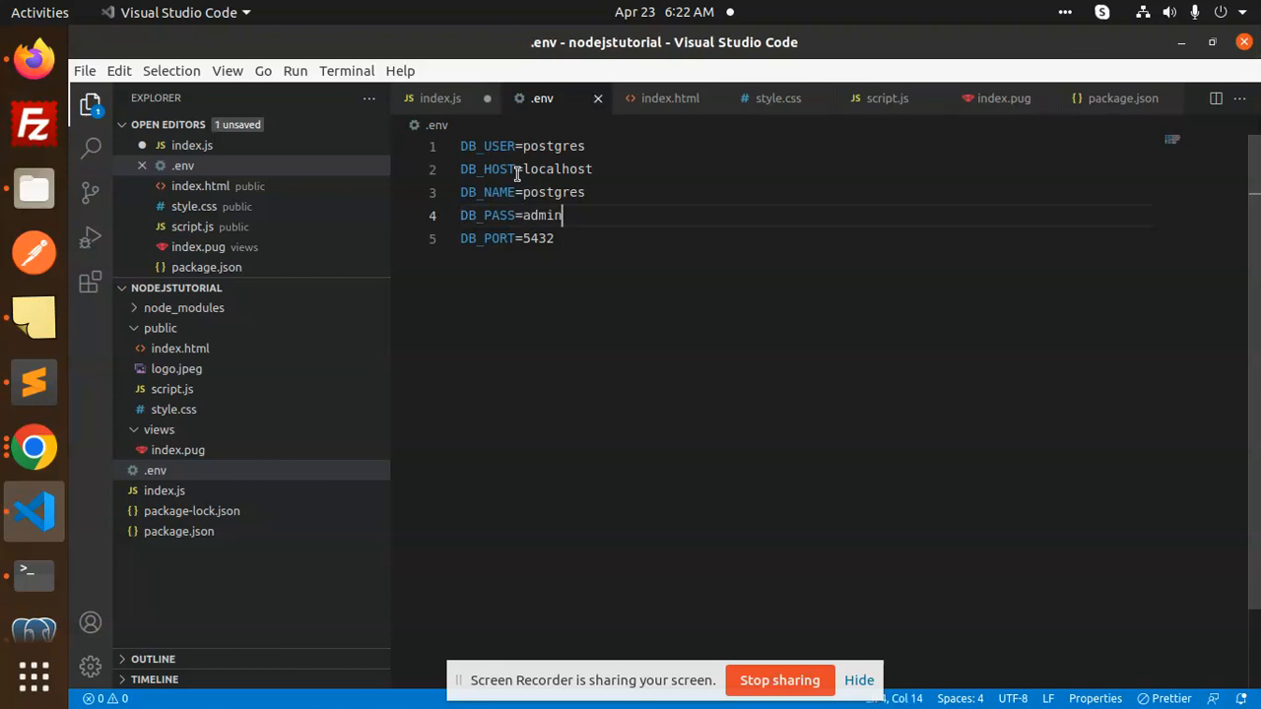
left_click(440, 98)
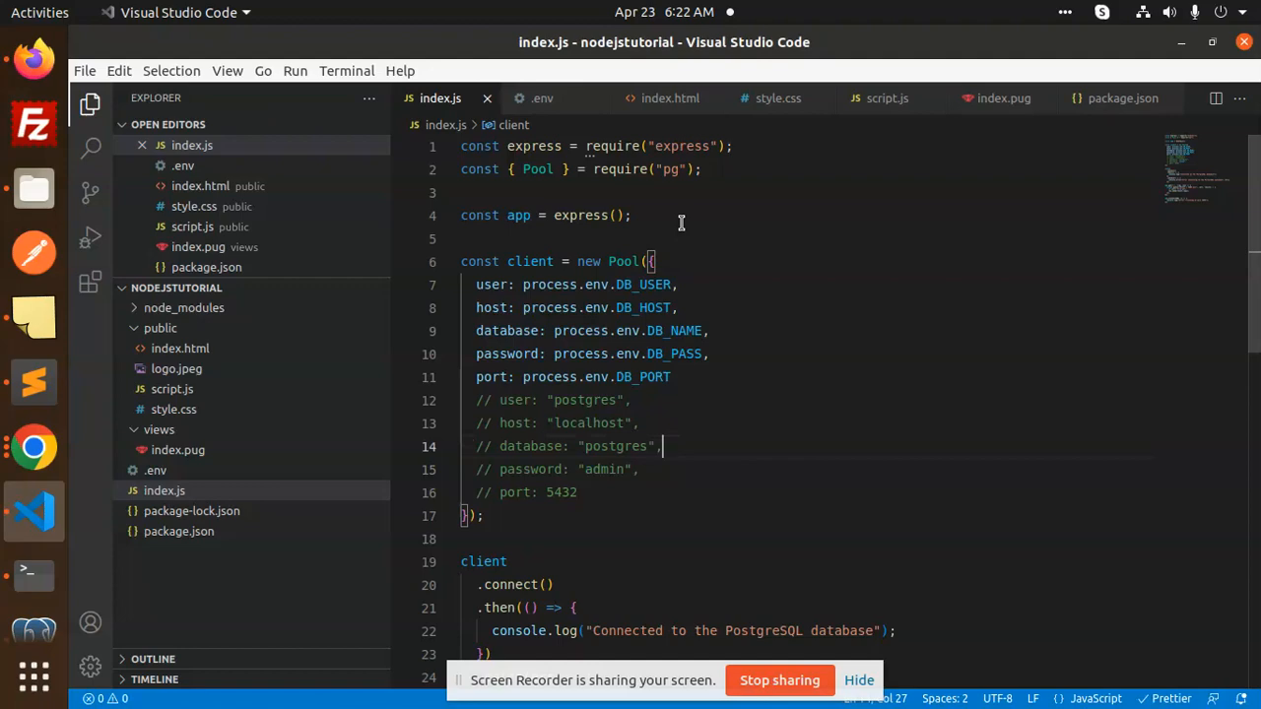
left_click(34, 60)
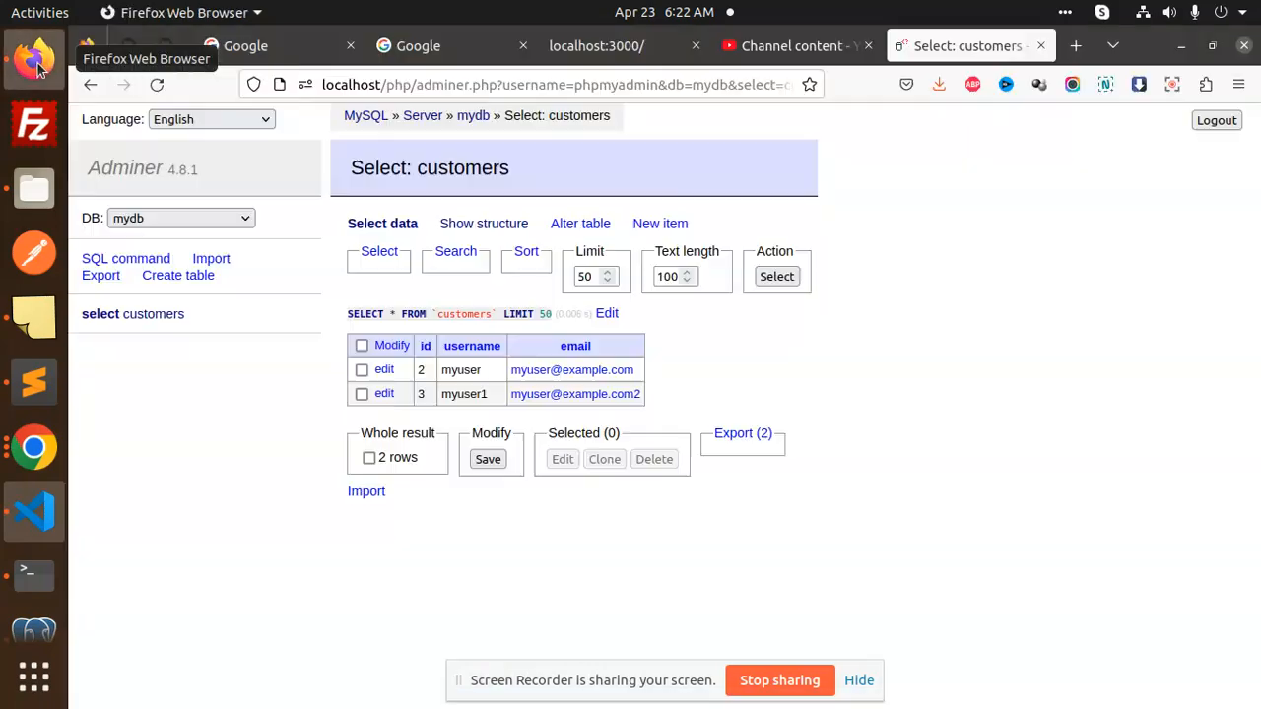
- Search for the dotenv package on npmjs.com and copy its 'npm i dotenv' command
left_click(1074, 45)
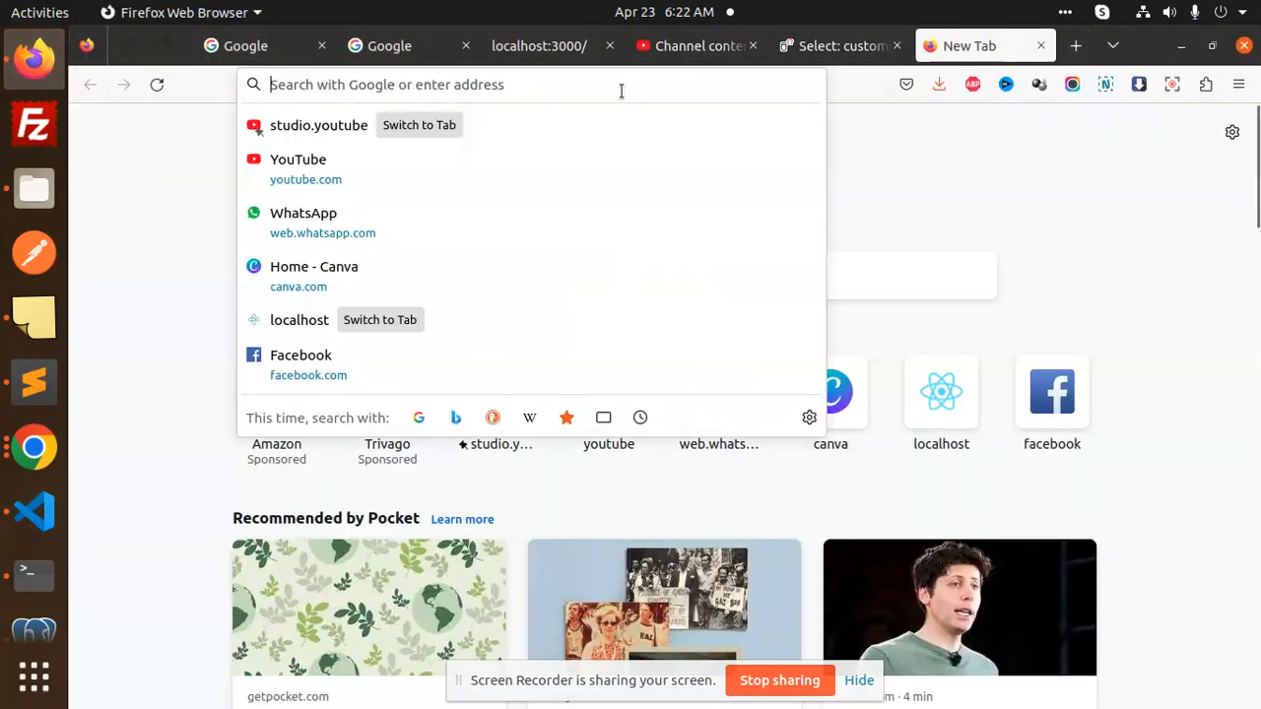
type("dotenv")
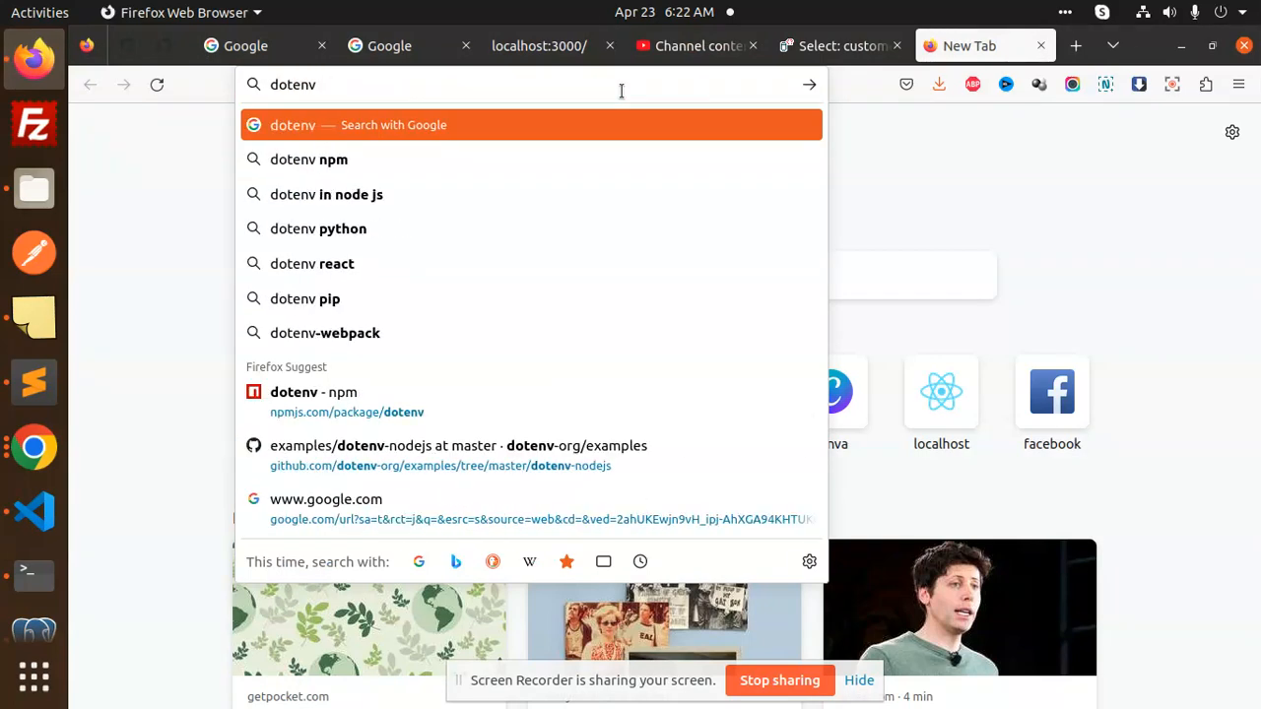
left_click(309, 159)
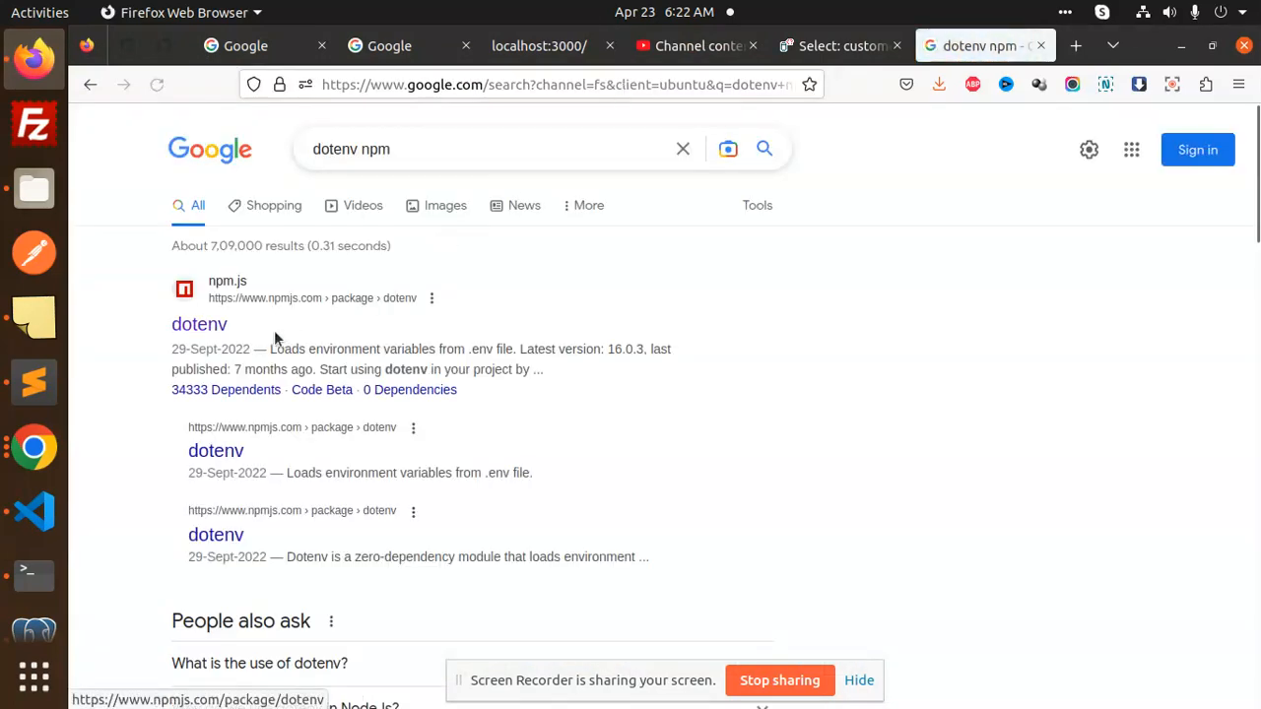
left_click(199, 324)
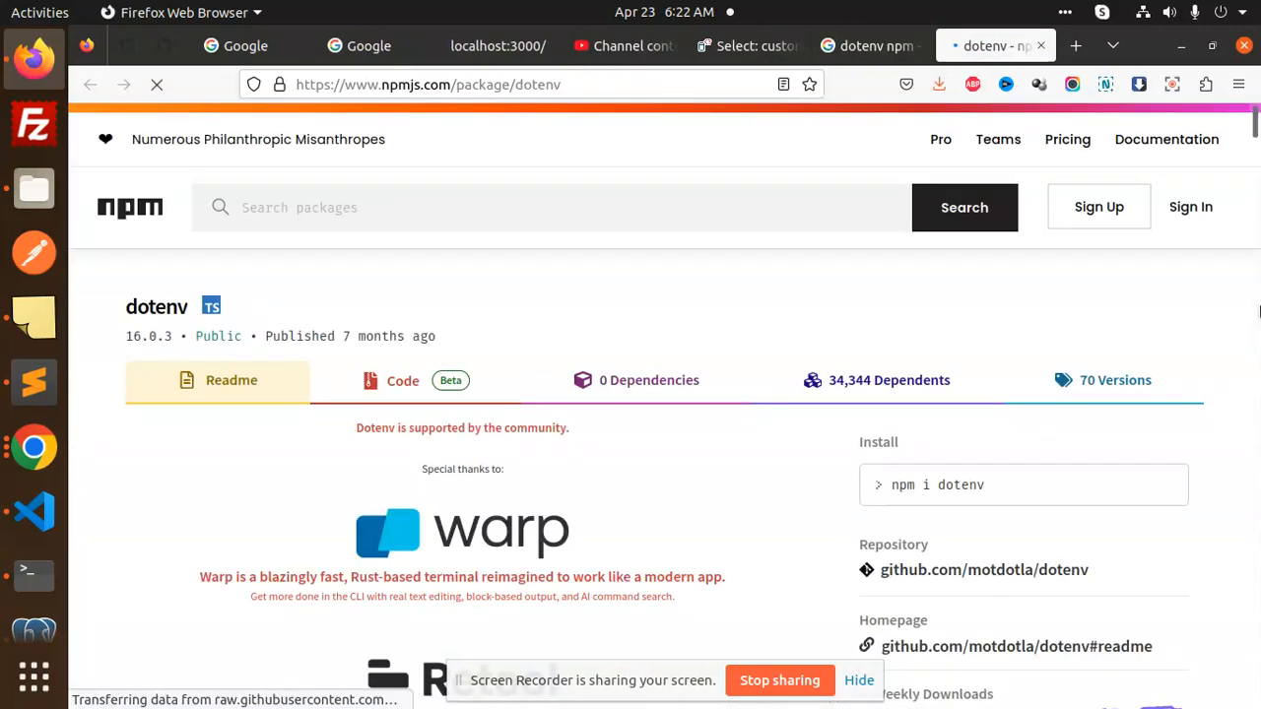
scroll("down", 3)
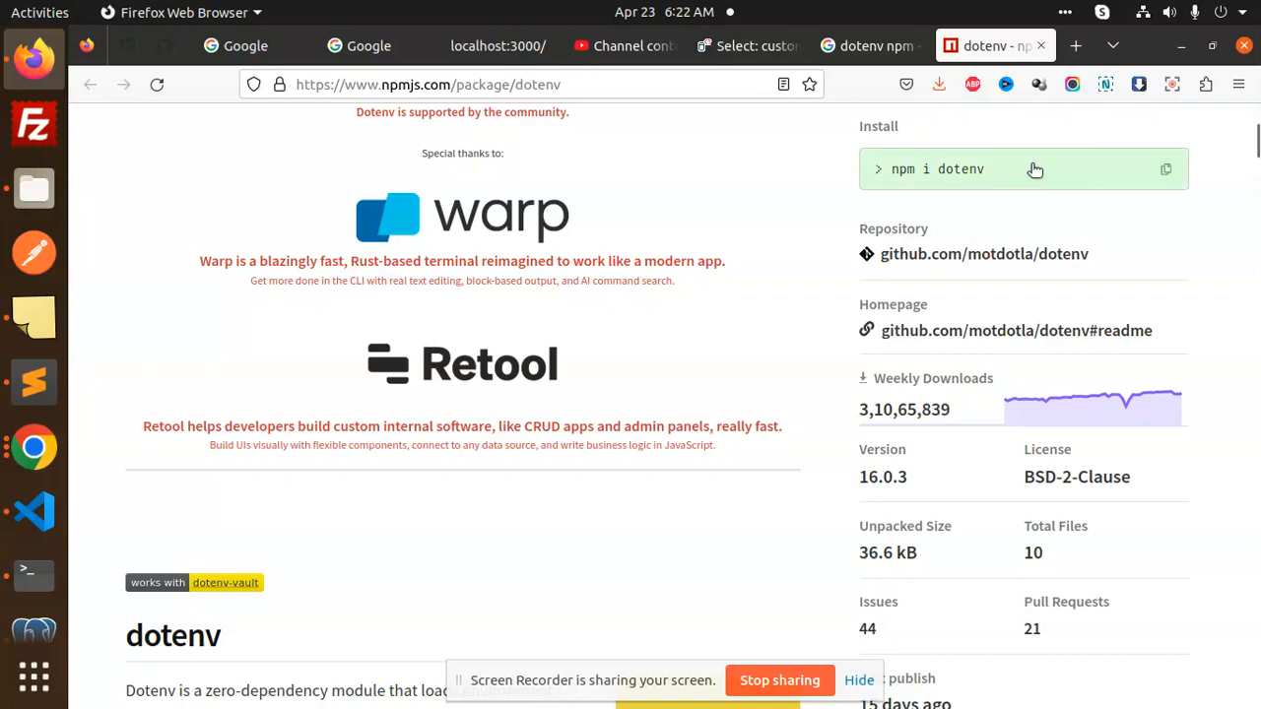
left_click(1166, 169)
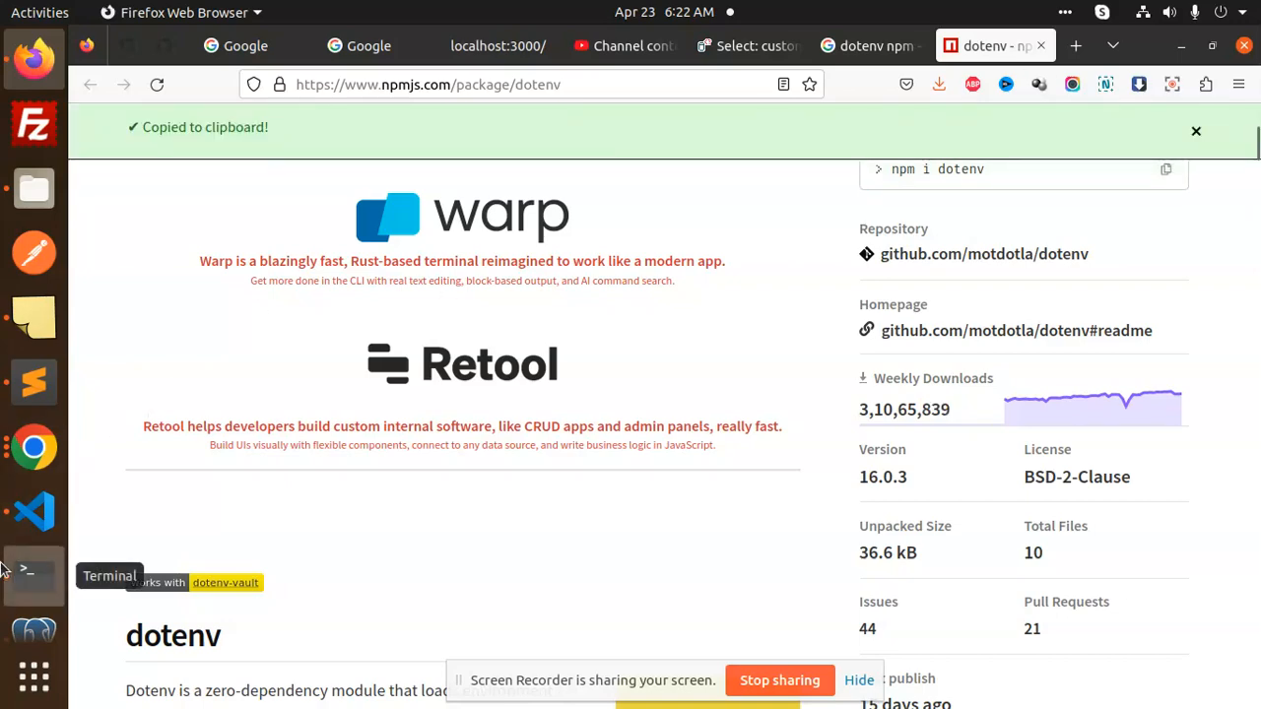
- Install the dotenv package in the project with 'npm i dotenv'
left_click(33, 572)
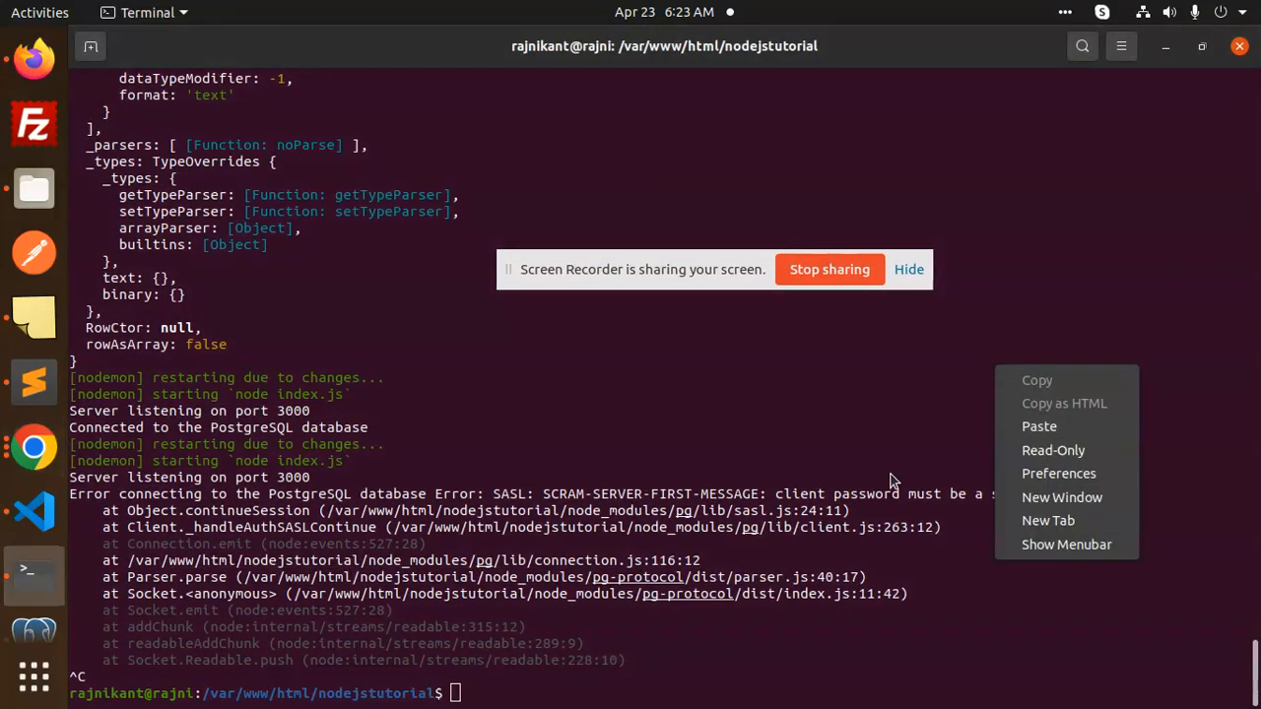
type("npm i dotenv")
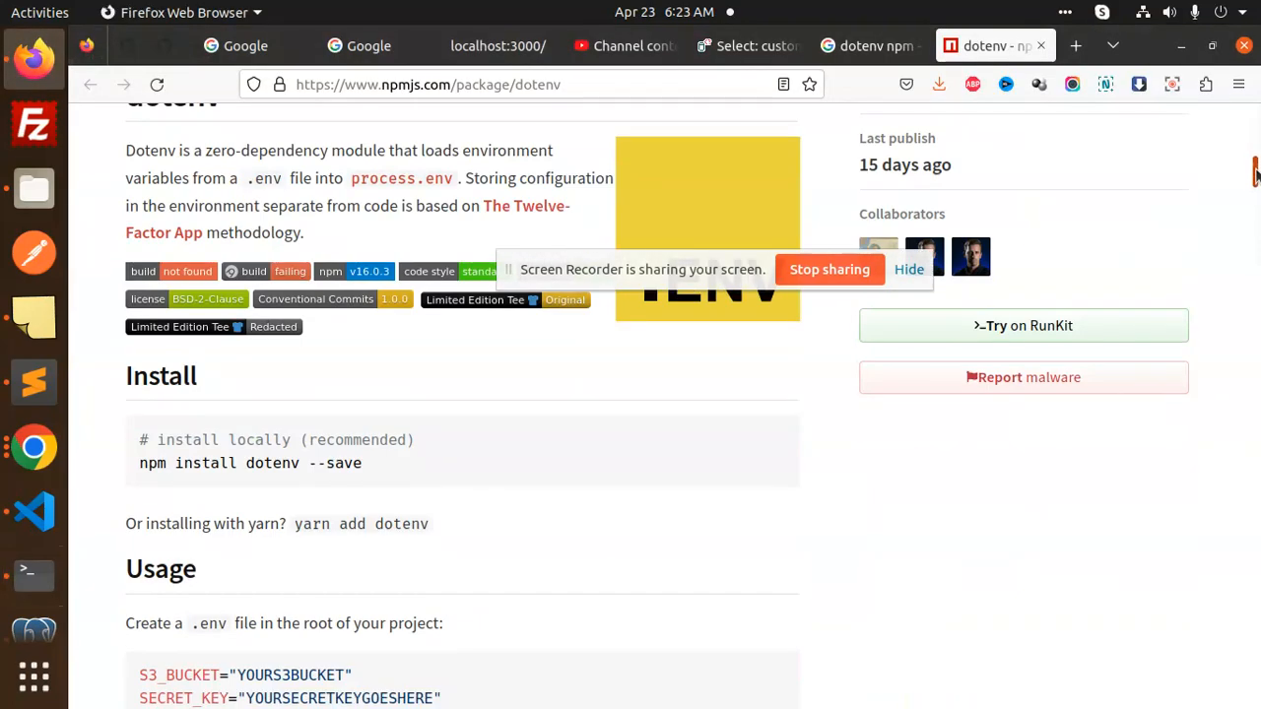
scroll("down", 3)
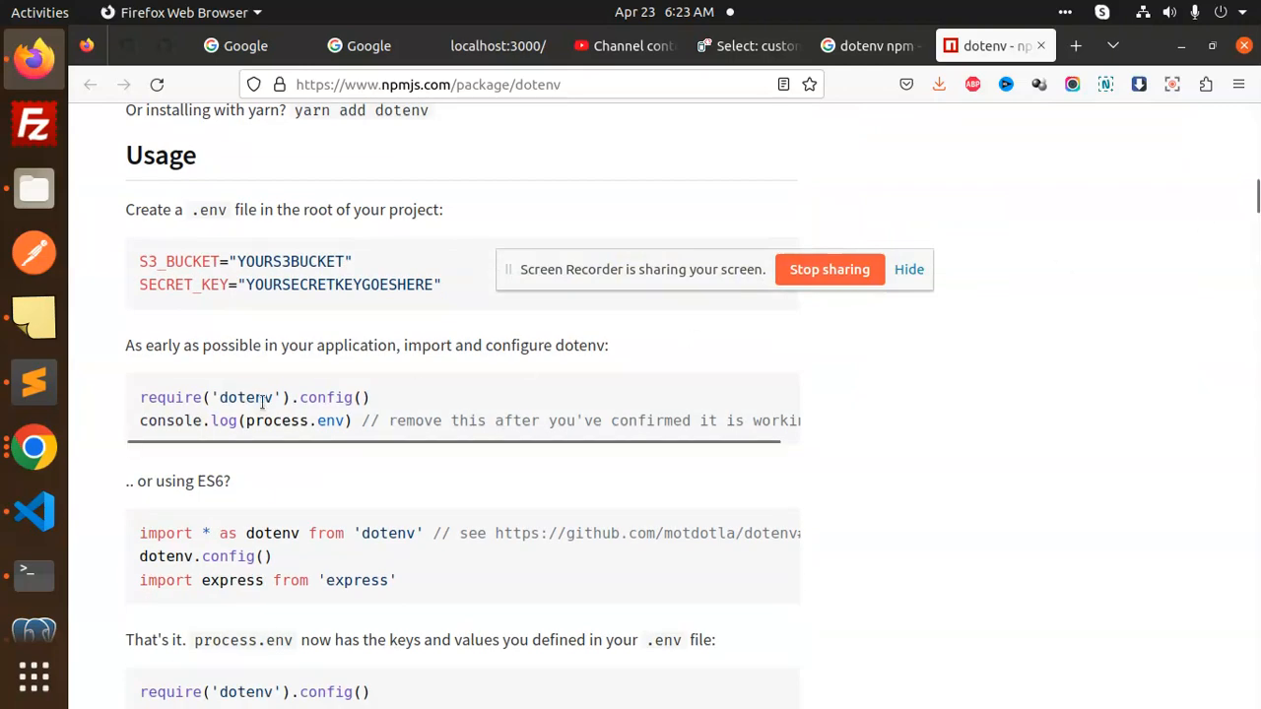
- Add require('dotenv').config() near the top of index.js
double_click(254, 397)
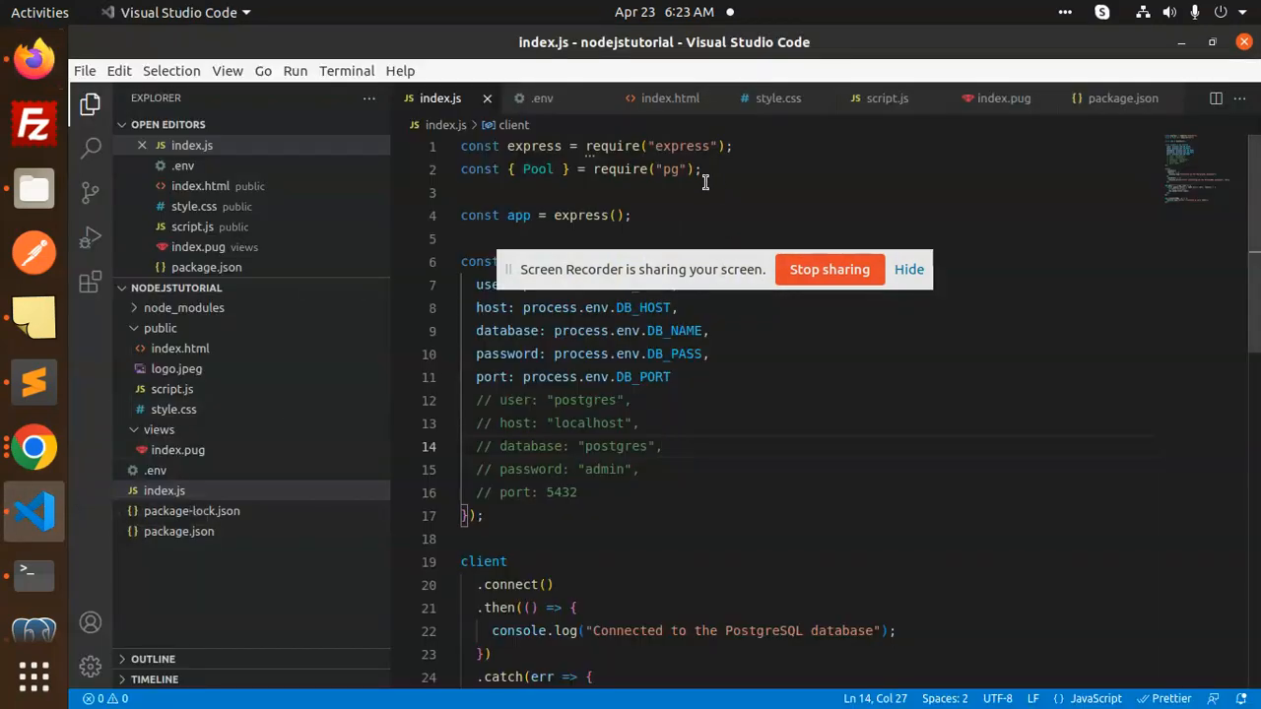
type("require('dotenv').config();")
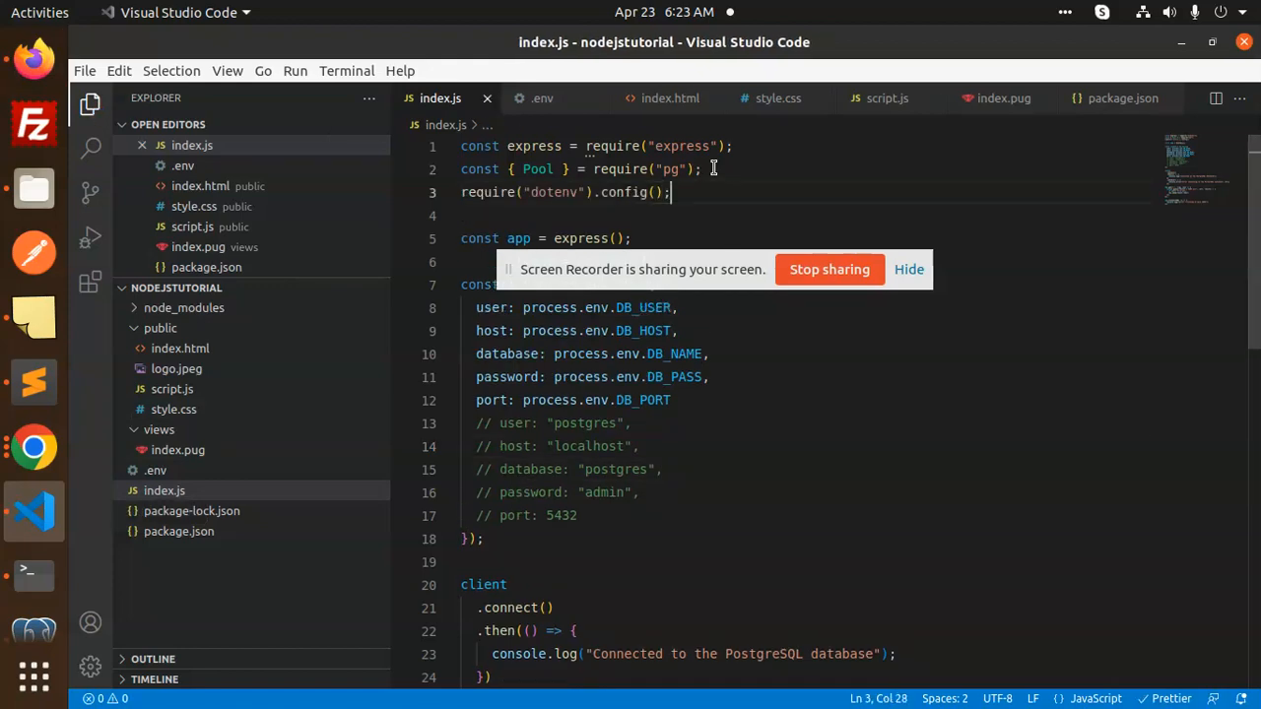
left_click(33, 575)
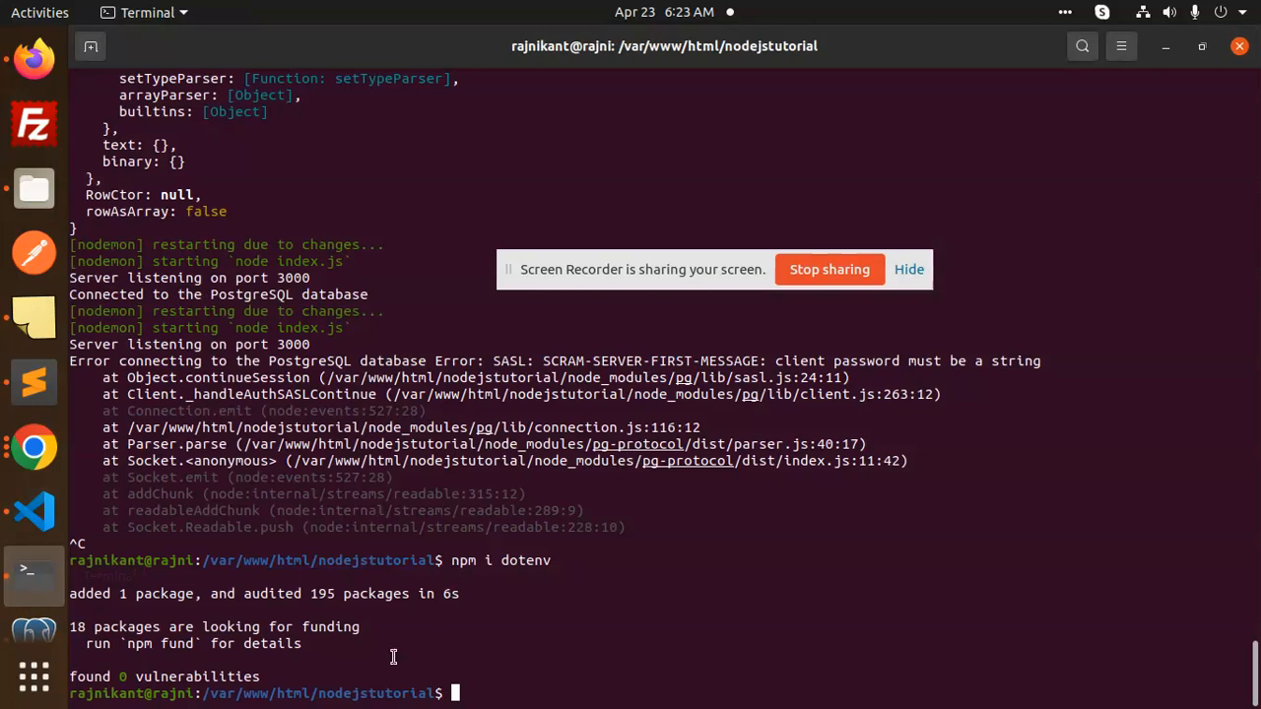
- Start the server with npm start and change the query to read from public.user
type("n")
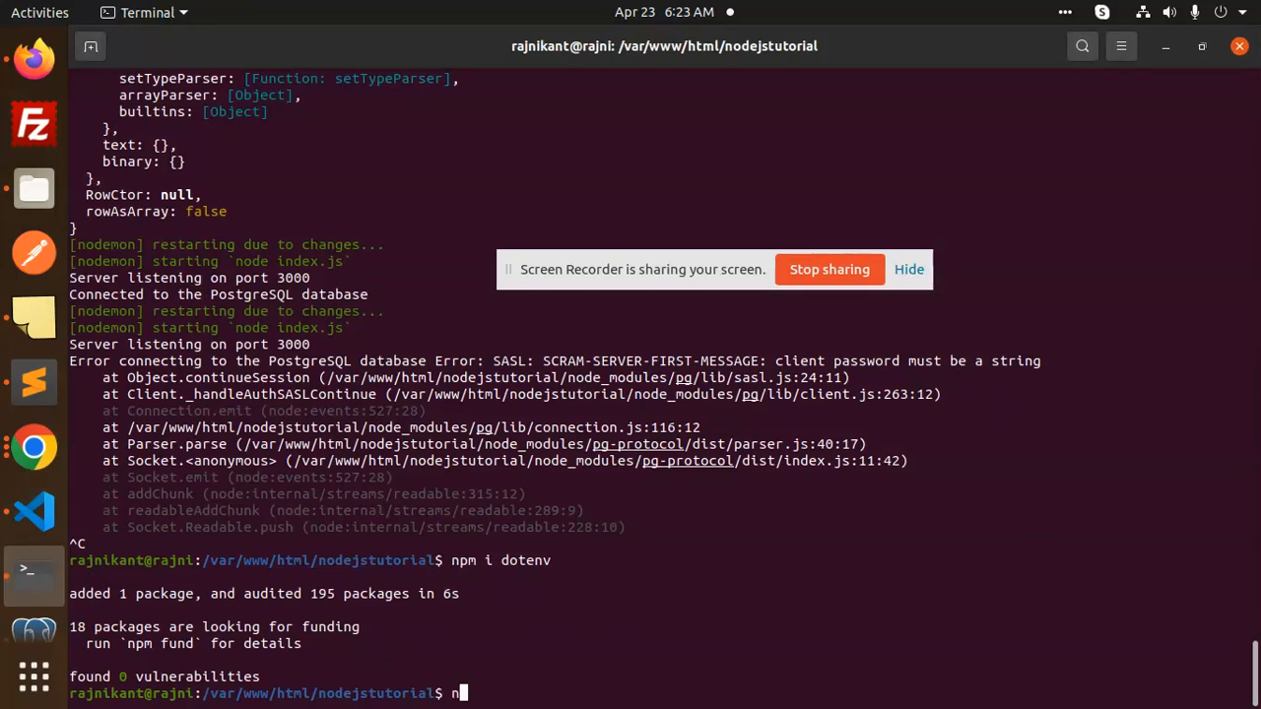
key("Return")
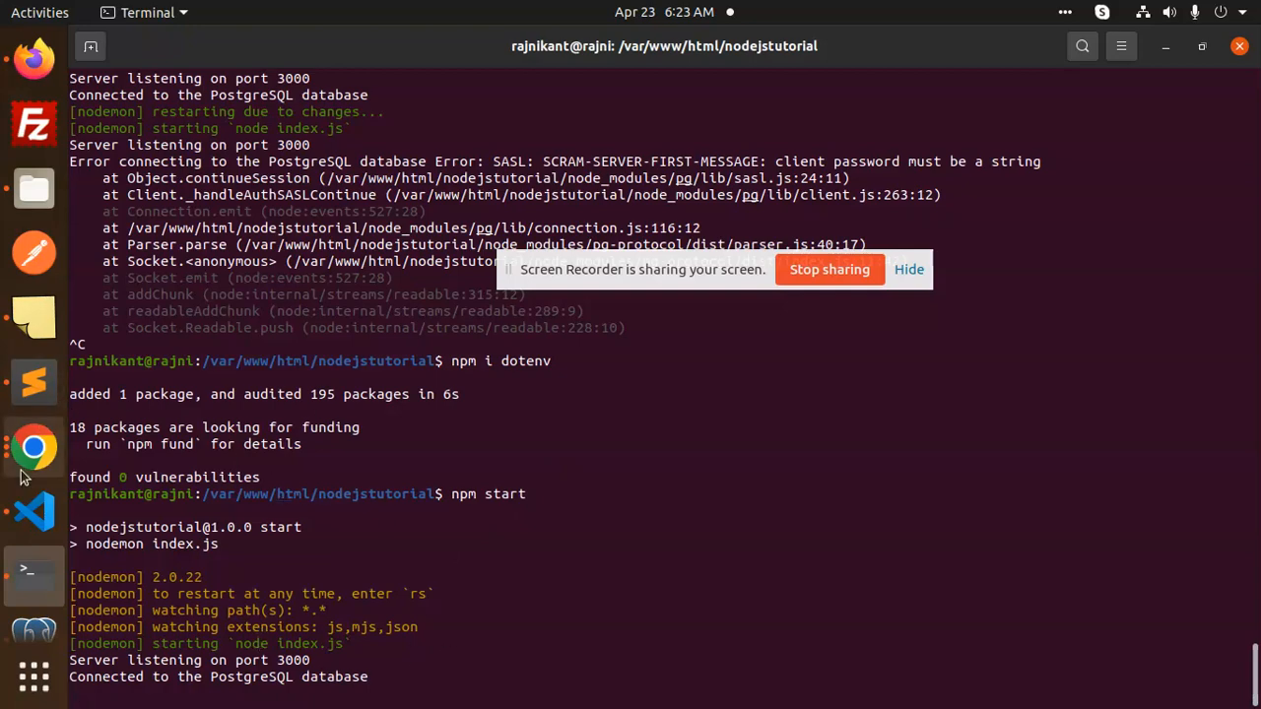
mouse_move(33, 383)
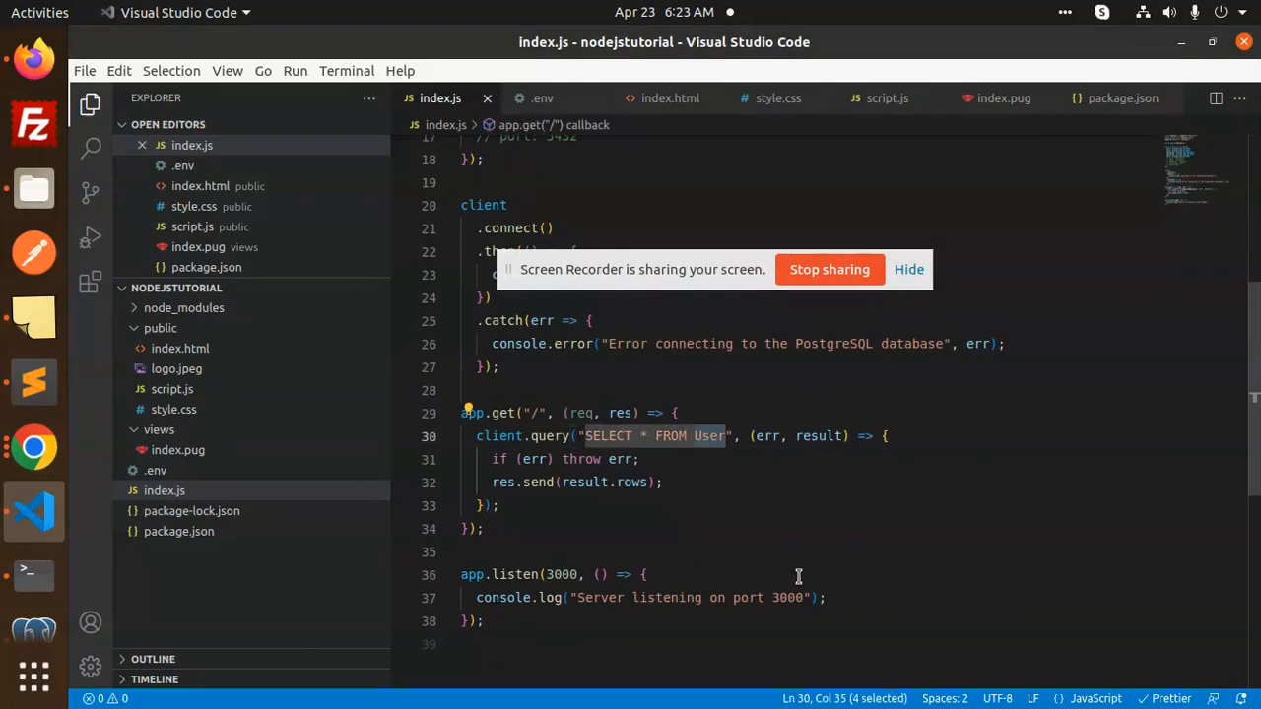
type("publ")
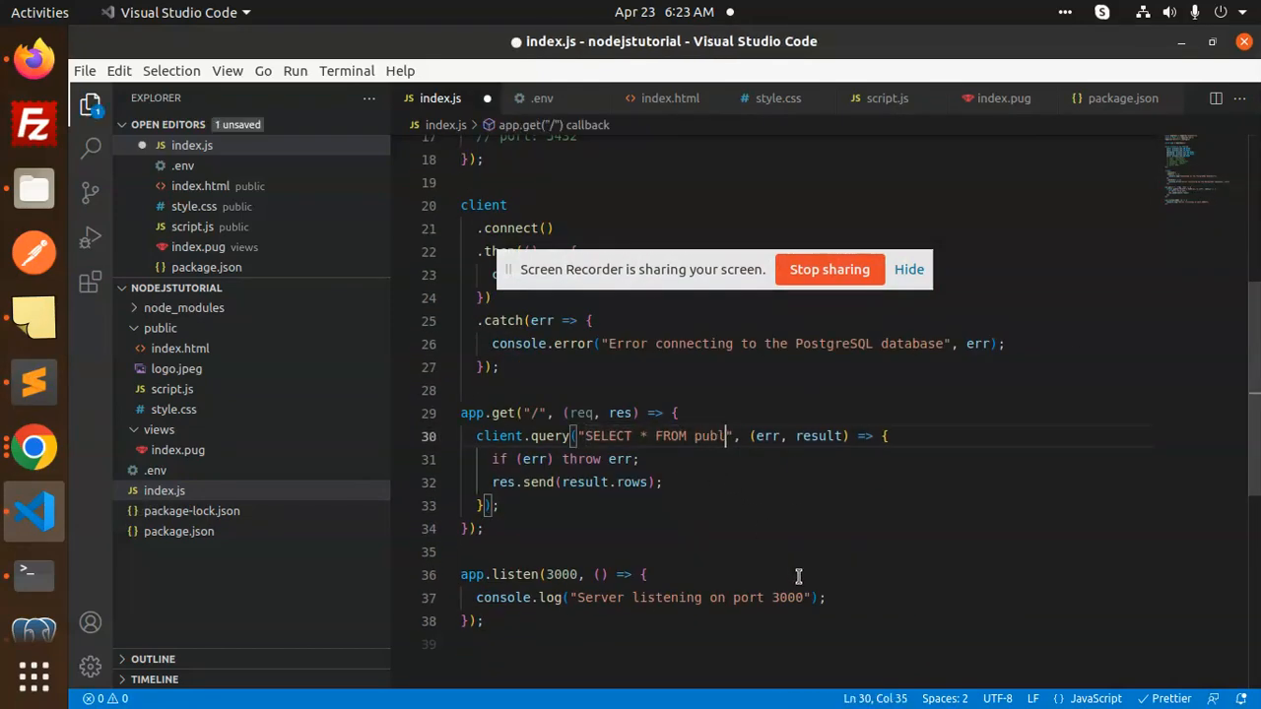
type(".user")
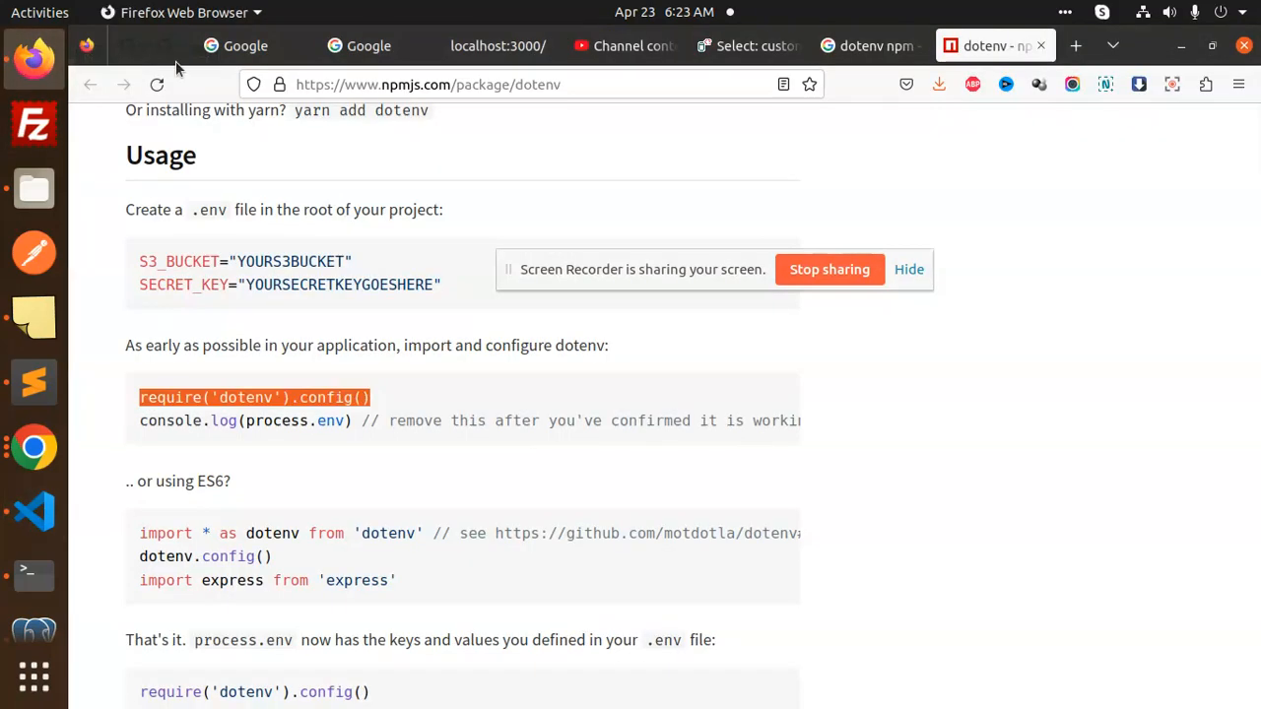
- Show the localhost:3000 tab returning the two user records as JSON
left_click(497, 45)
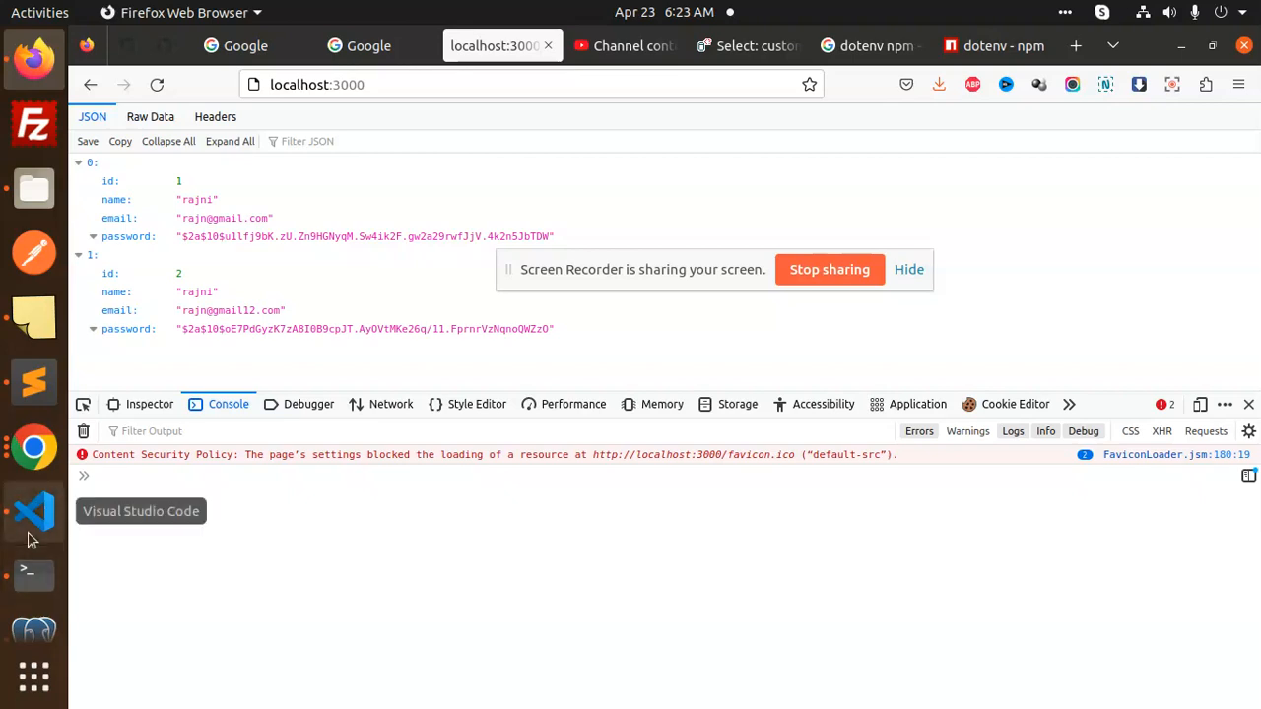
- Return to Visual Studio Code to view index.js's saved public.user query
left_click(34, 511)
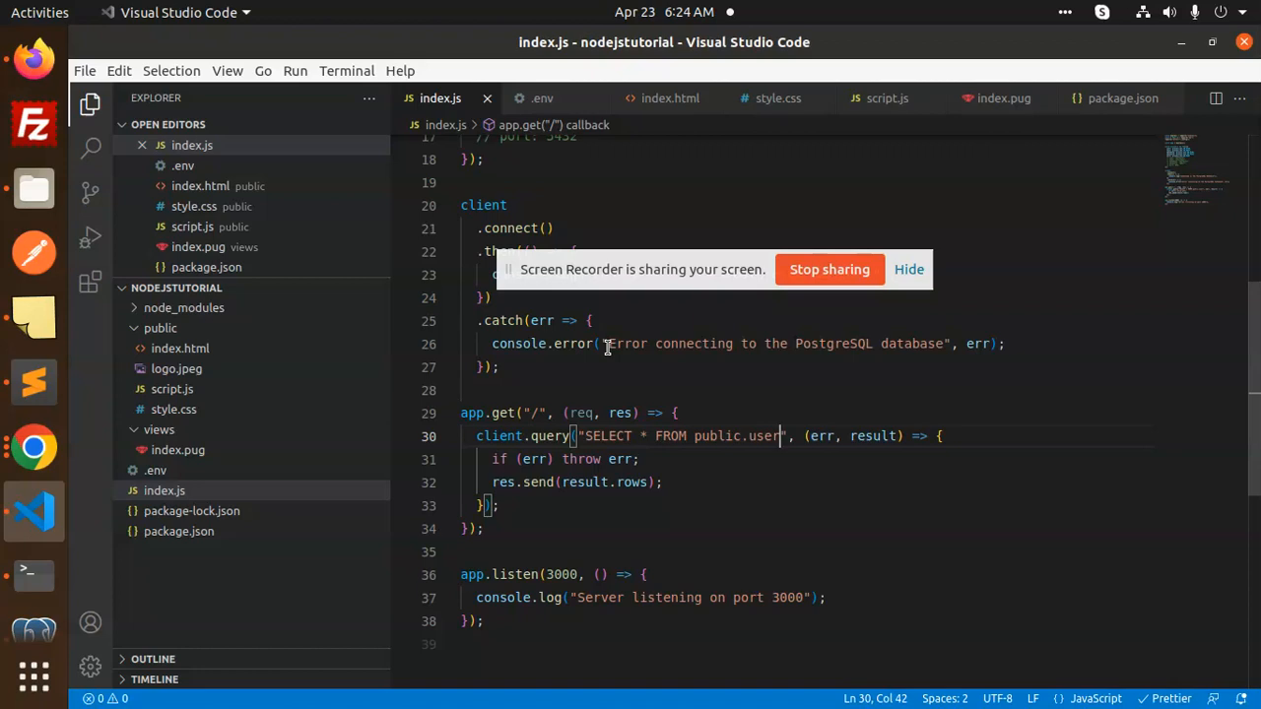
mouse_move(769, 592)
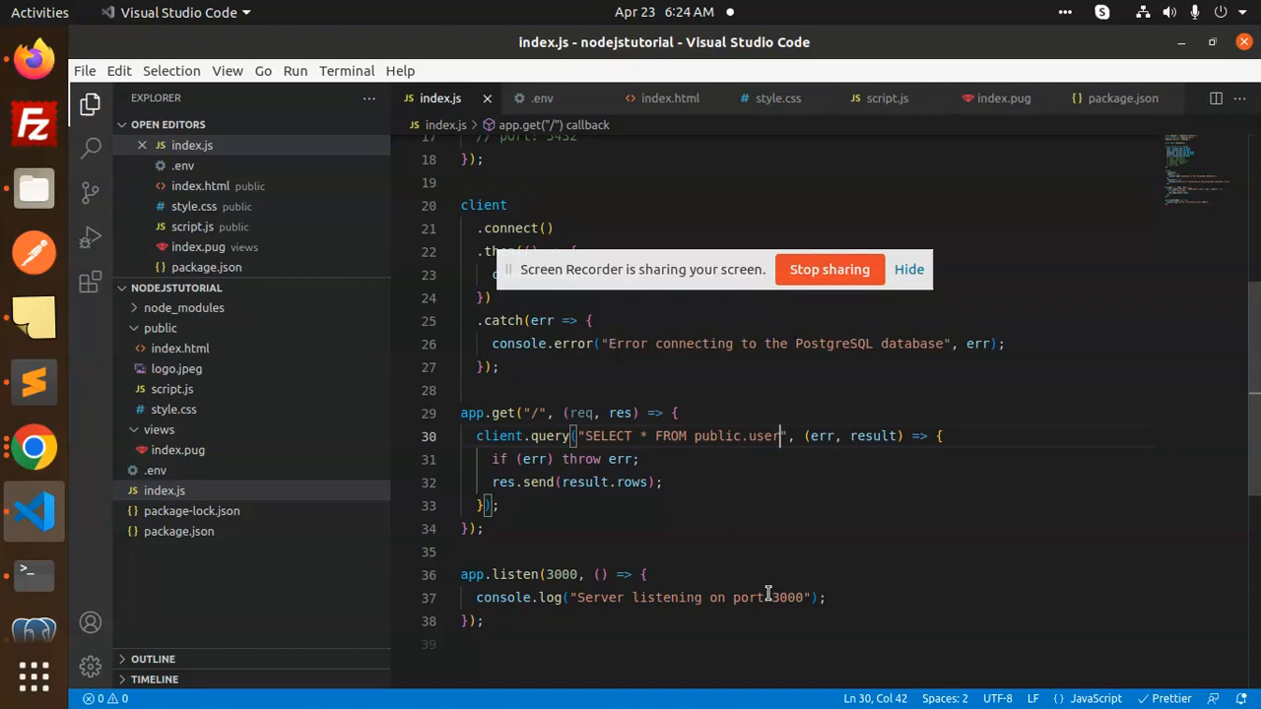